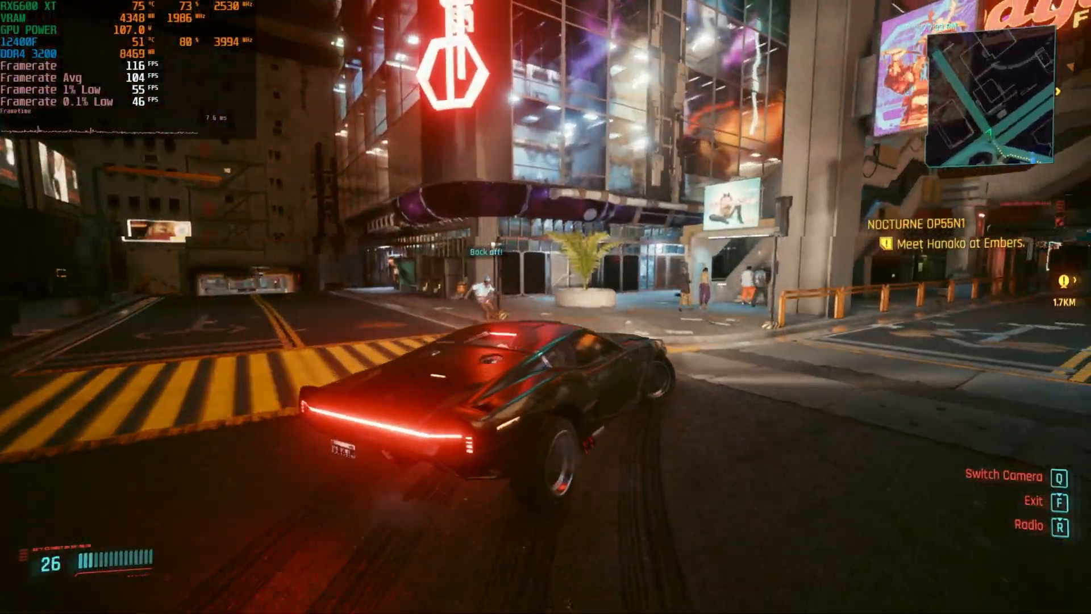
- Open the downloaded MSIAfterburnerSetup archive and select the MSIAfterburnerSetup465Beta4 application inside
{"action": "key", "text": "w"}
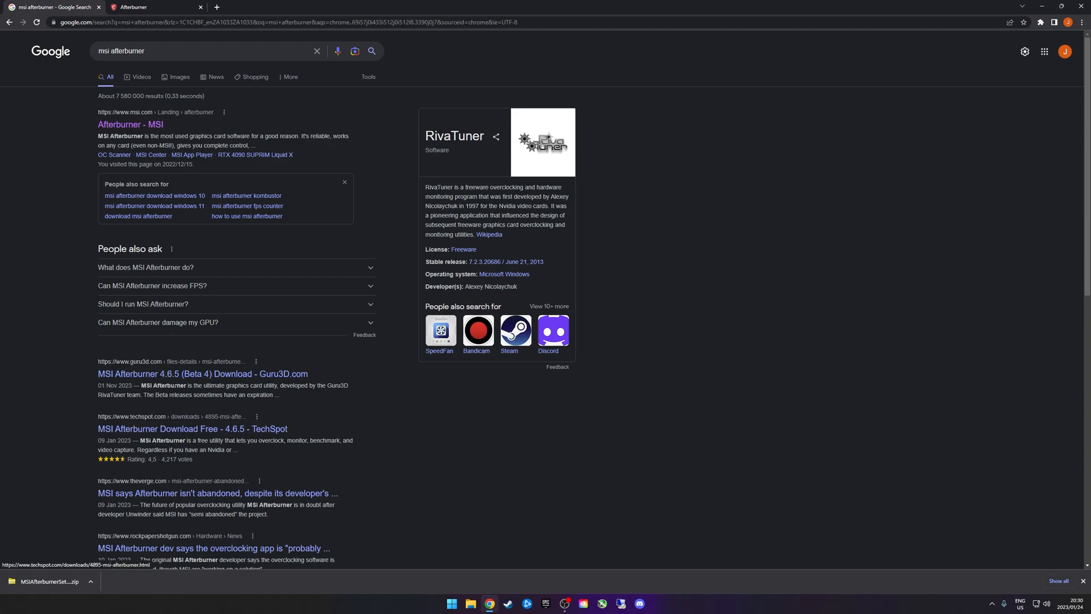
{"action": "mouse_move", "coordinate": [59, 245]}
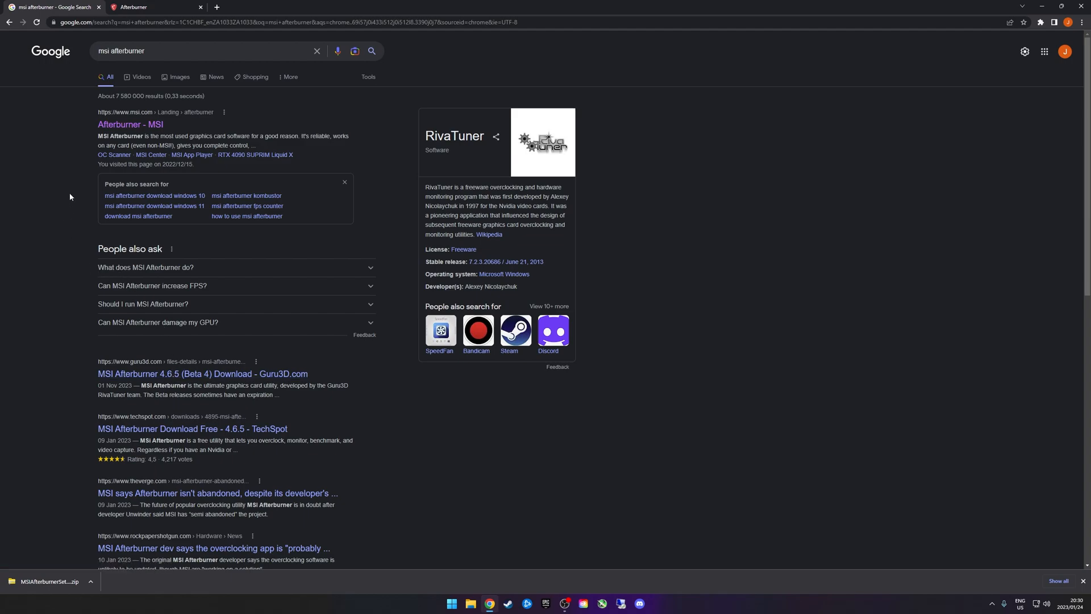
{"action": "mouse_move", "coordinate": [53, 159]}
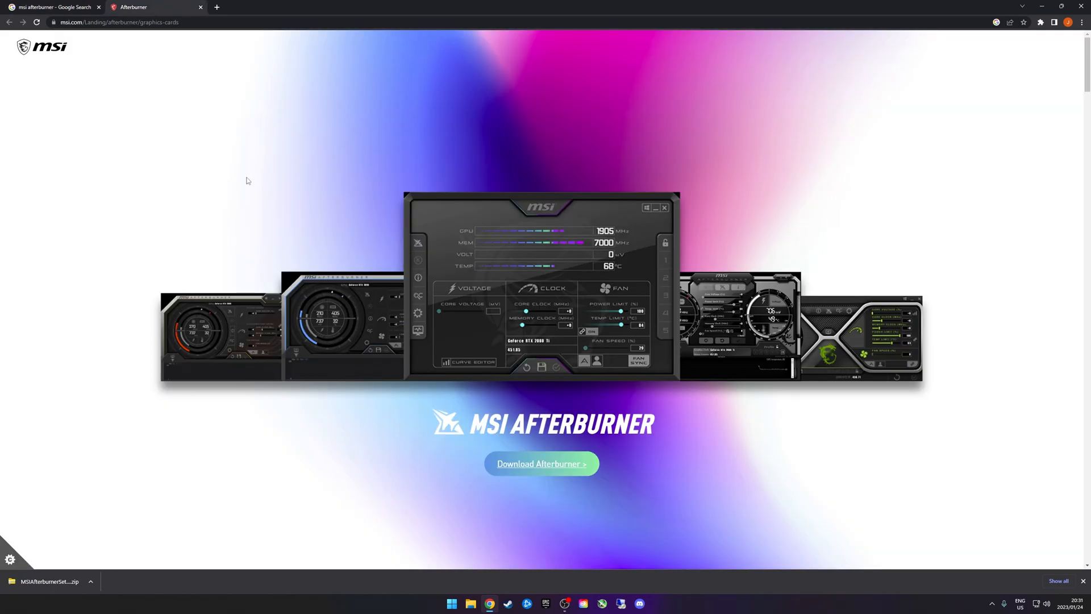
{"action": "mouse_move", "coordinate": [506, 164]}
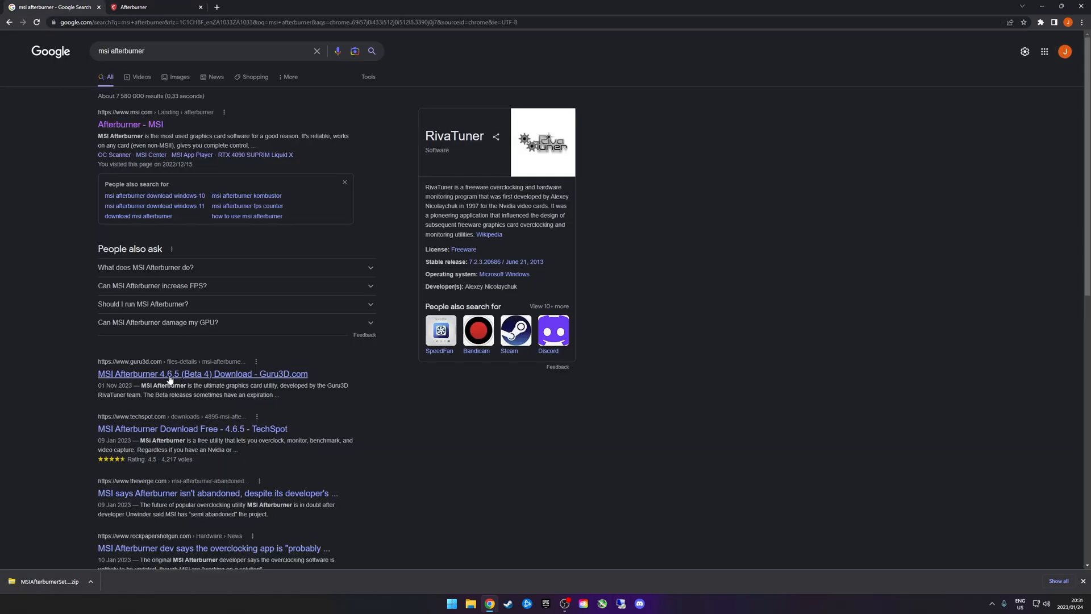
{"action": "mouse_move", "coordinate": [243, 378]}
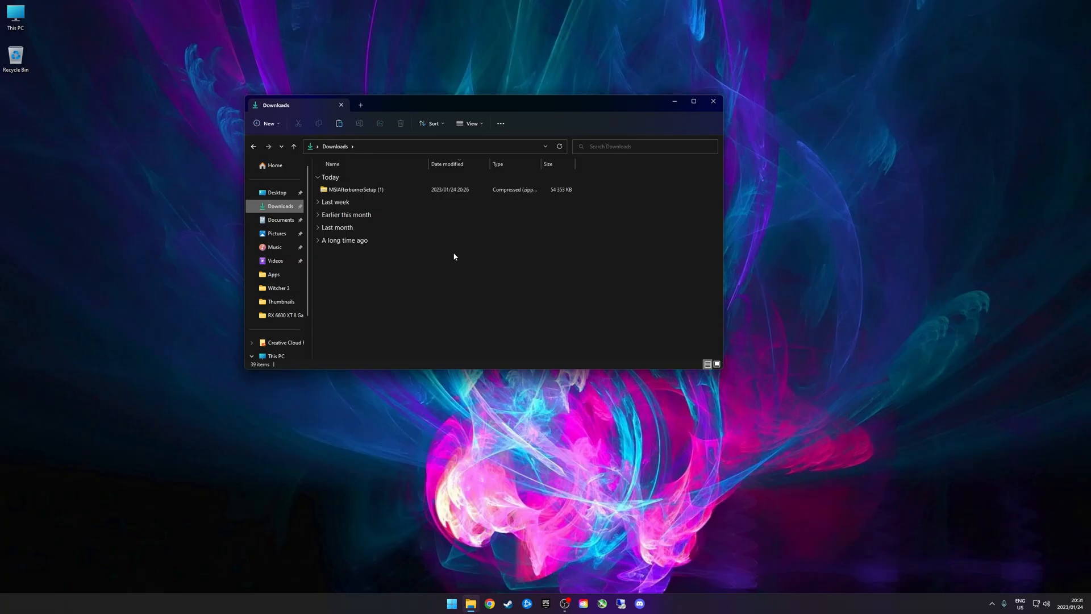
{"action": "left_click", "coordinate": [354, 190]}
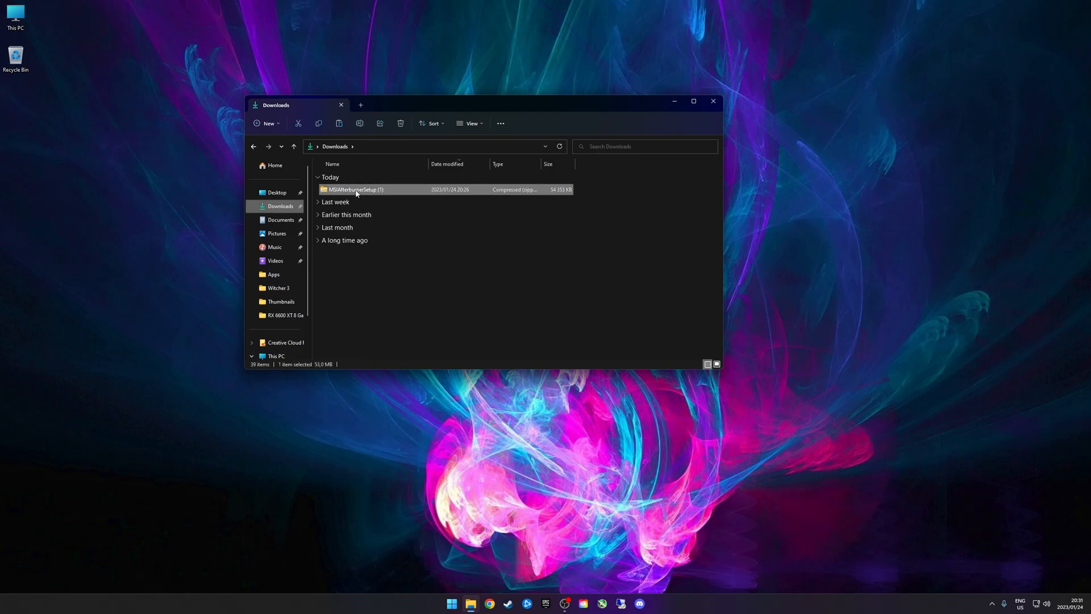
{"action": "double_click", "coordinate": [355, 190]}
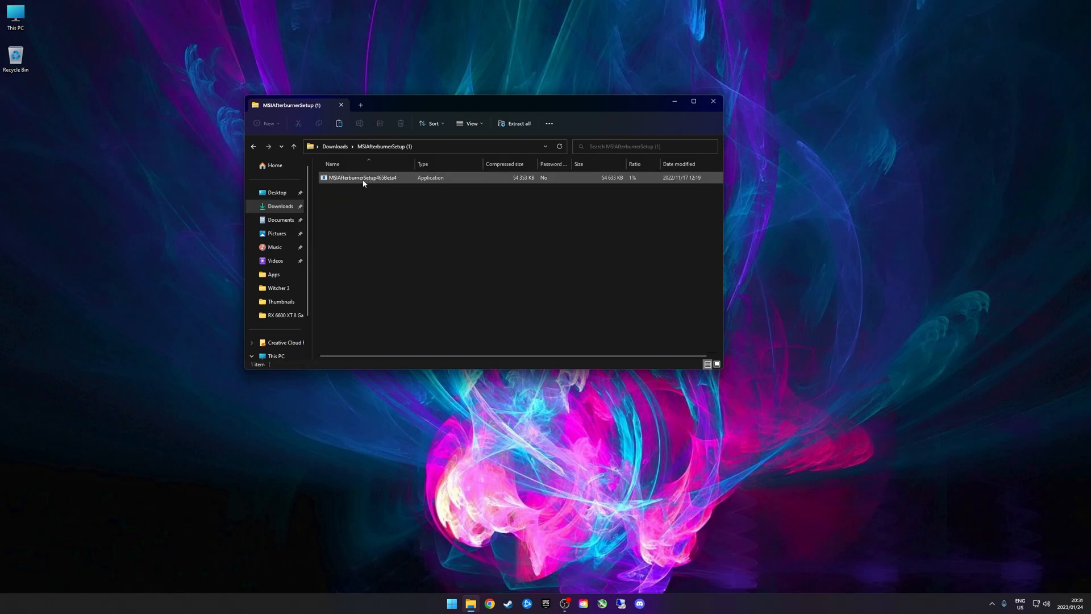
{"action": "left_click", "coordinate": [361, 178]}
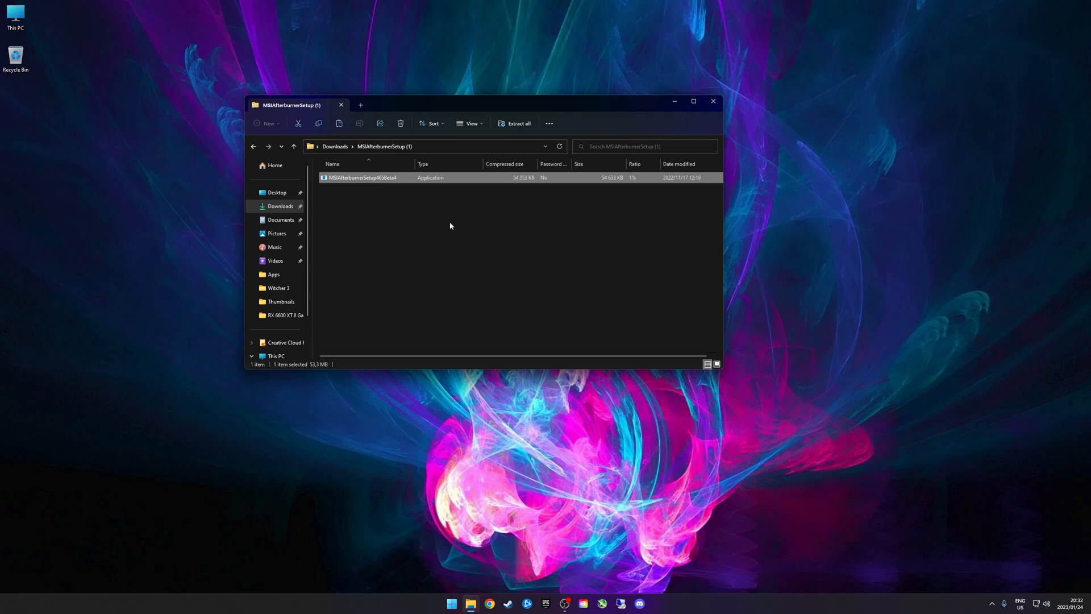
- Launch the MSI Afterburner installer in English and move past its welcome screen
{"action": "double_click", "coordinate": [361, 178]}
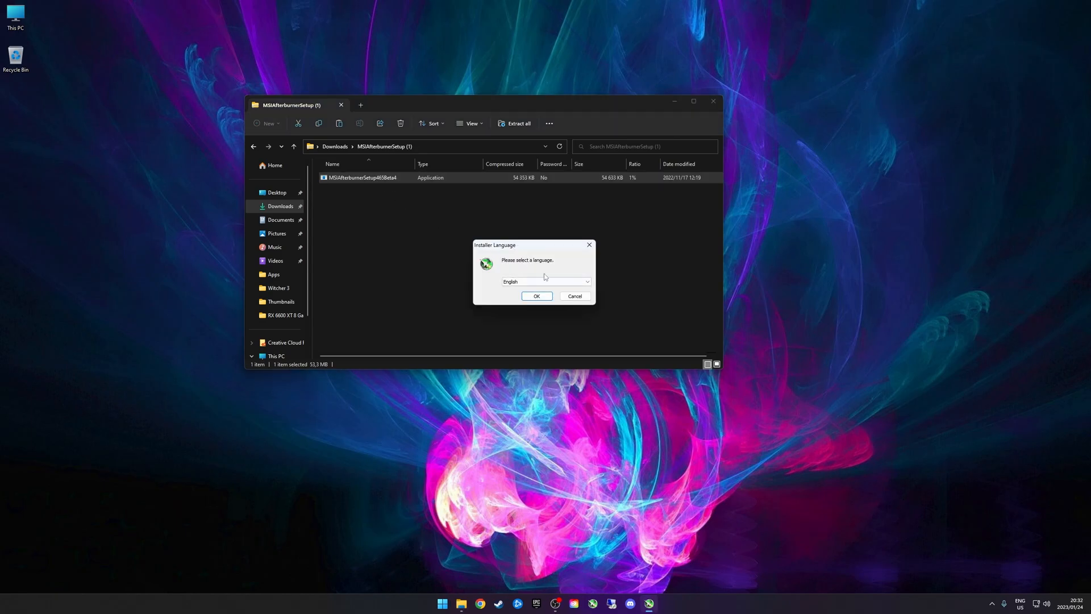
{"action": "left_click", "coordinate": [536, 296]}
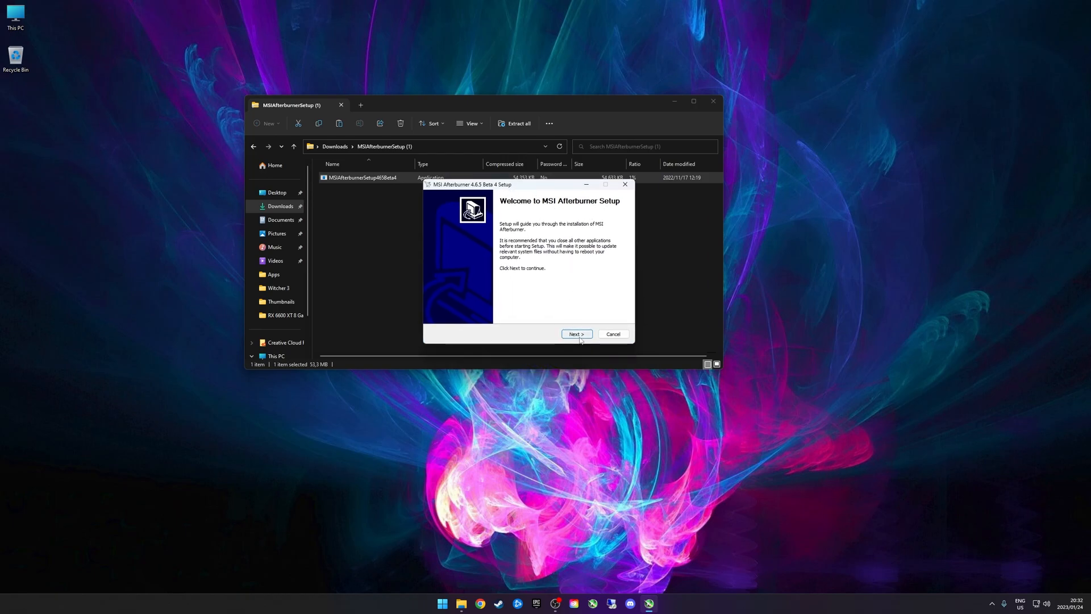
{"action": "left_click", "coordinate": [576, 333]}
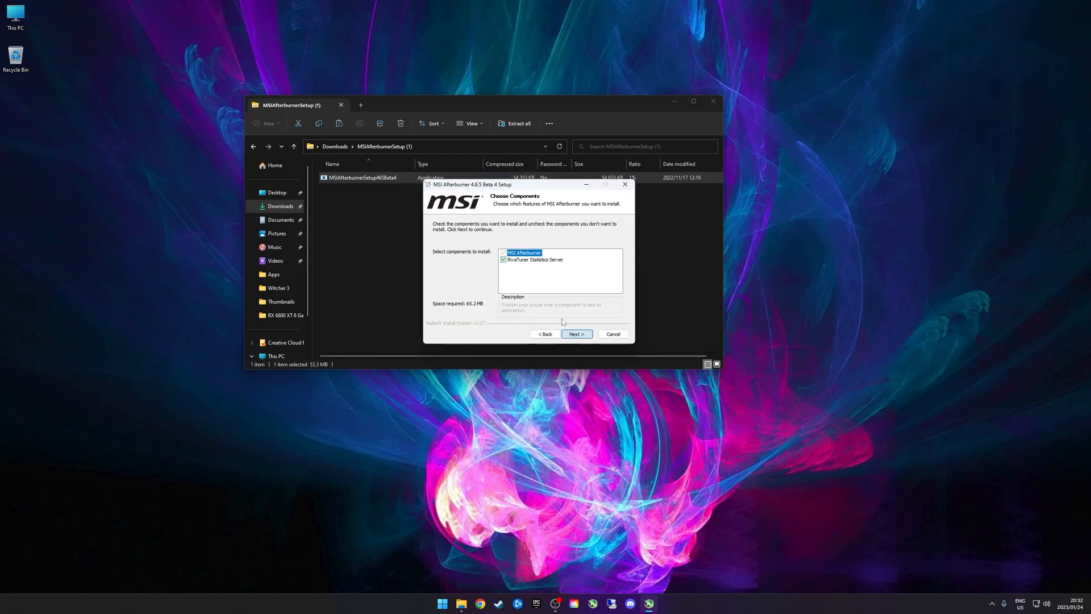
{"action": "mouse_move", "coordinate": [533, 259]}
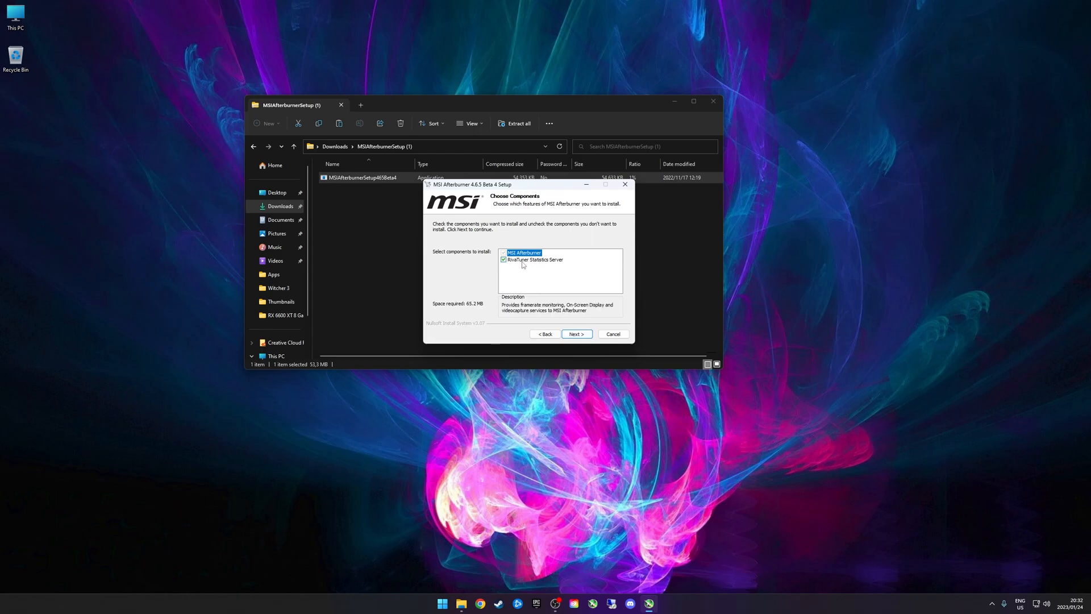
{"action": "mouse_move", "coordinate": [540, 265]}
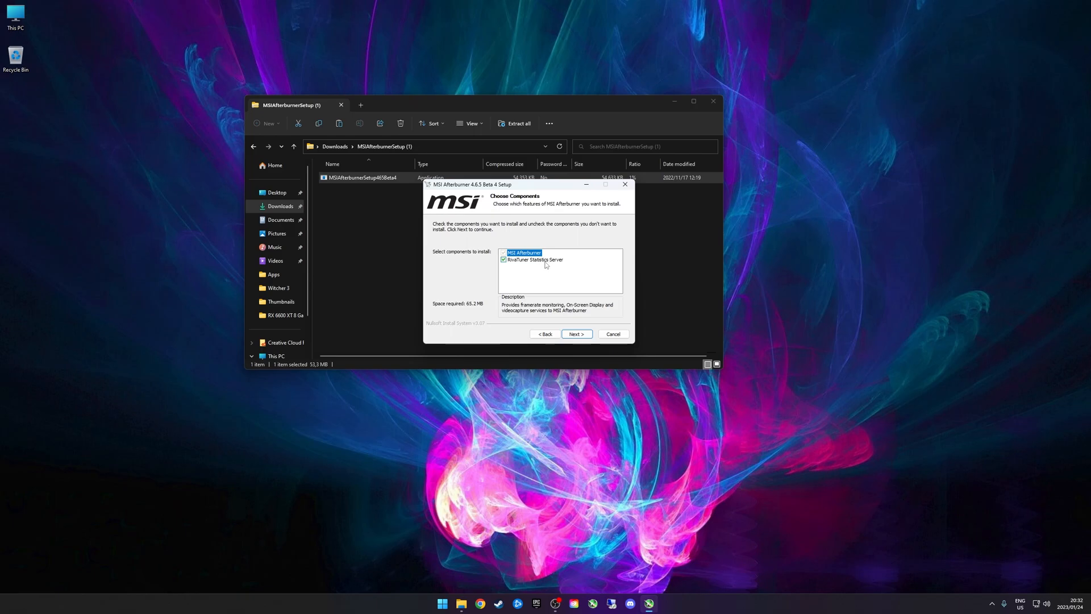
{"action": "mouse_move", "coordinate": [544, 265]}
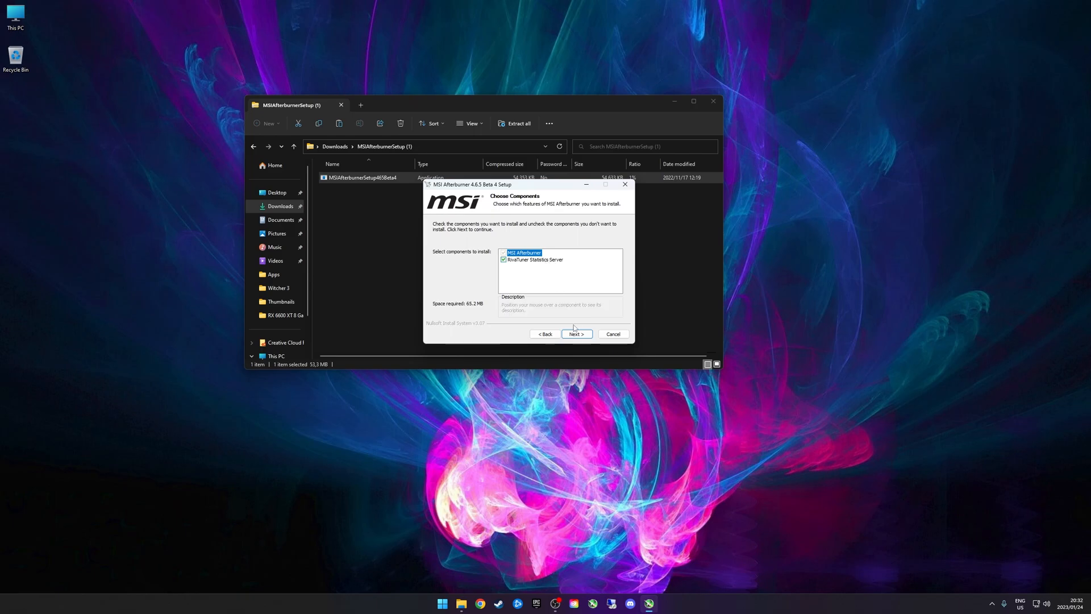
- Install MSI Afterburner with RivaTuner Statistics Server into the default Program Files folder
{"action": "left_click", "coordinate": [575, 334]}
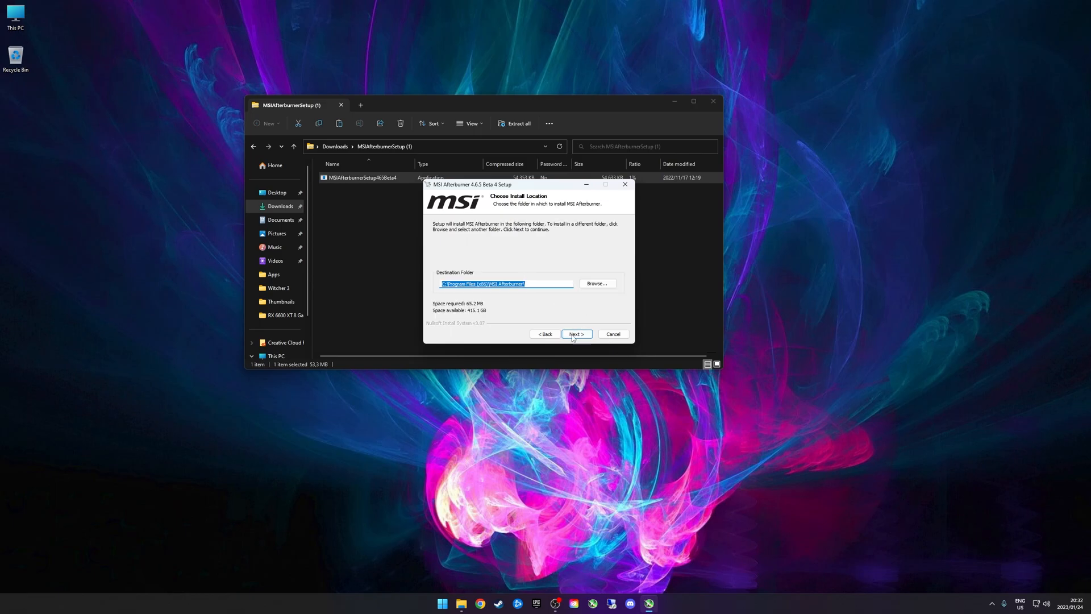
{"action": "left_click", "coordinate": [575, 334]}
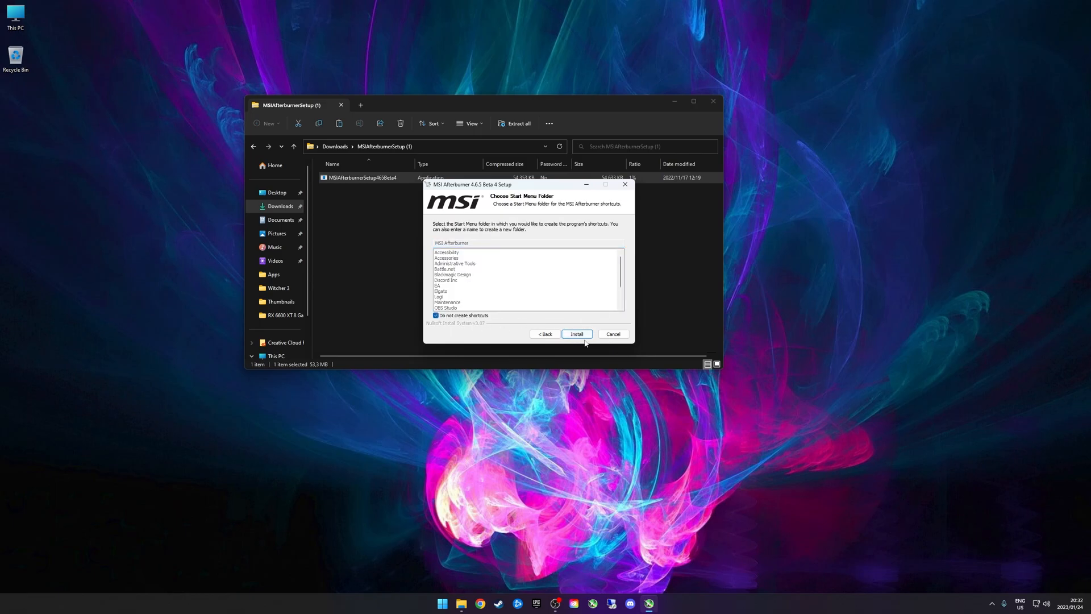
{"action": "left_click", "coordinate": [576, 334]}
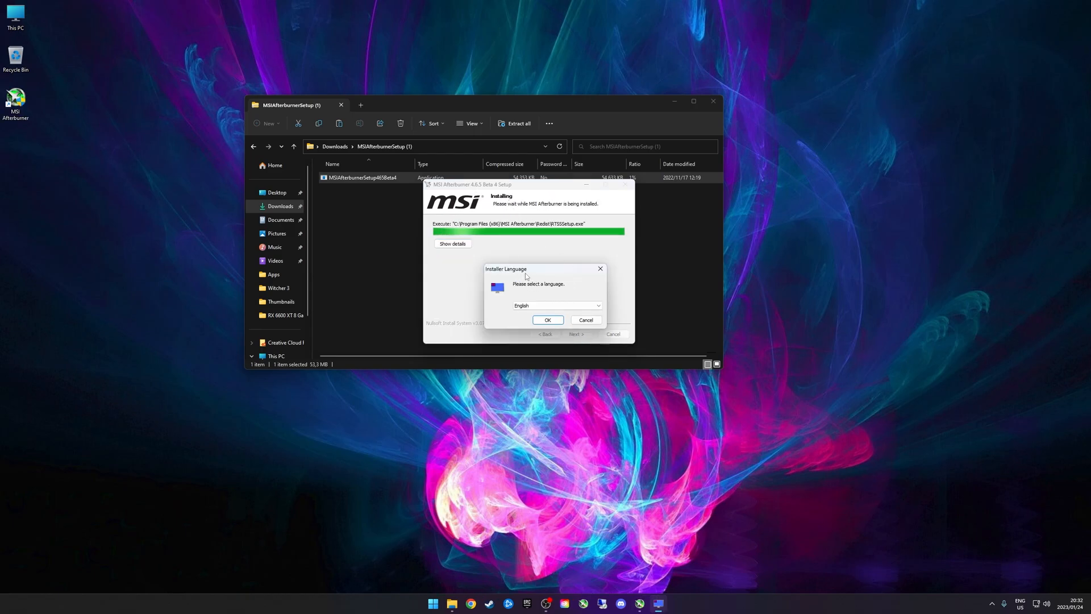
- Install RivaTuner Statistics Server in English, accepting the license and skipping Start Menu shortcuts
{"action": "left_click", "coordinate": [546, 319]}
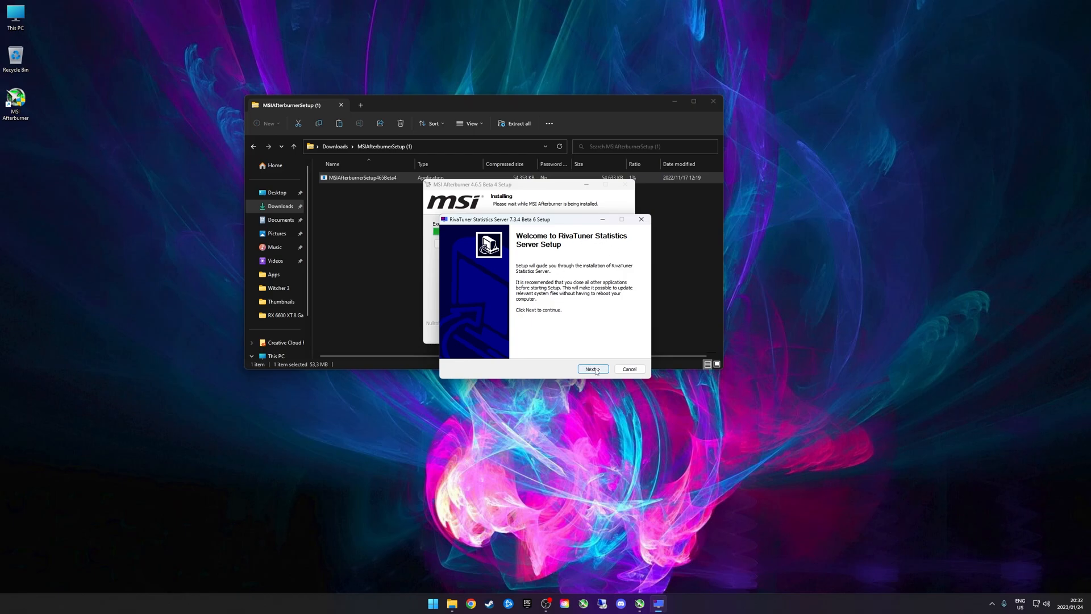
{"action": "left_click", "coordinate": [591, 368]}
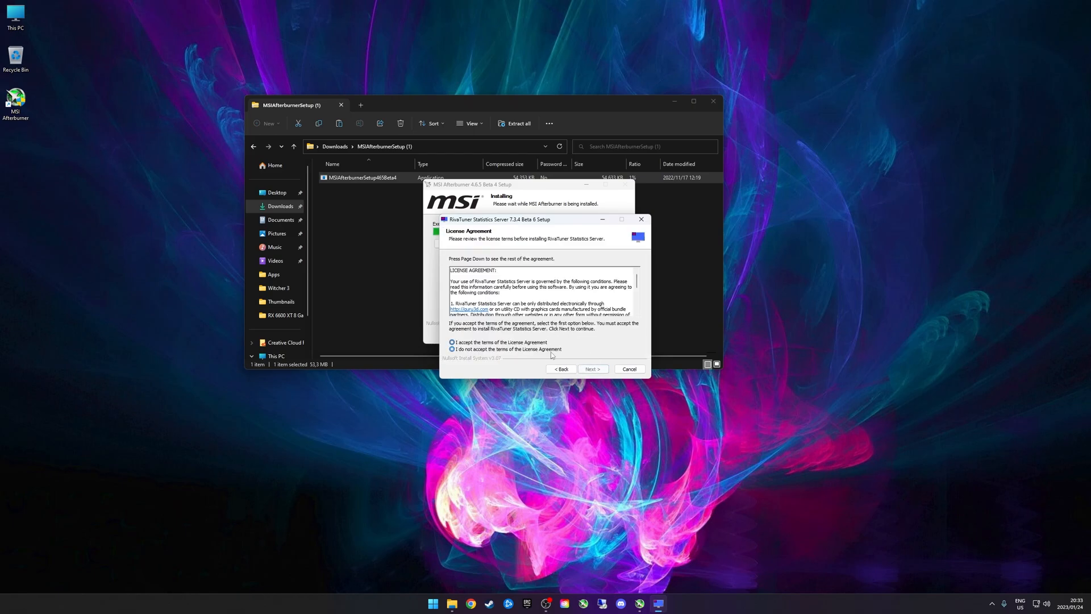
{"action": "left_click", "coordinate": [591, 369]}
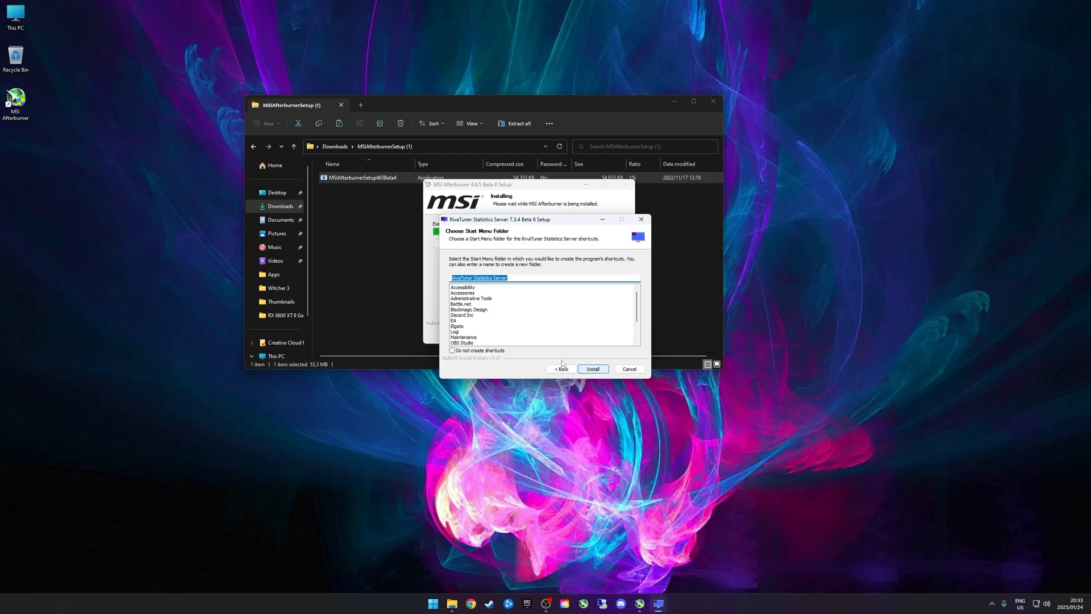
{"action": "left_click", "coordinate": [453, 350]}
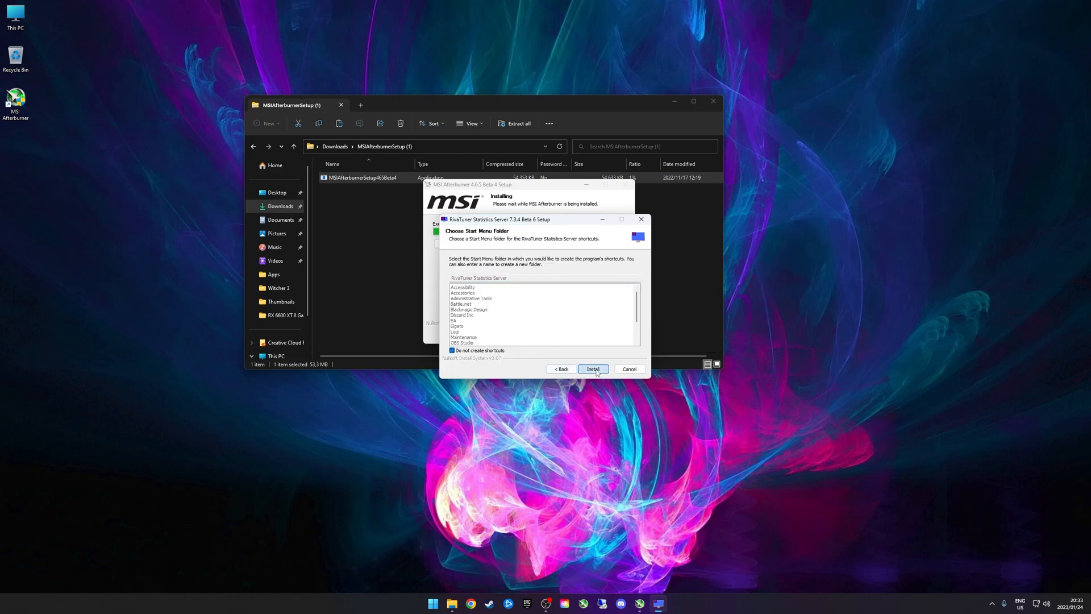
{"action": "left_click", "coordinate": [590, 368]}
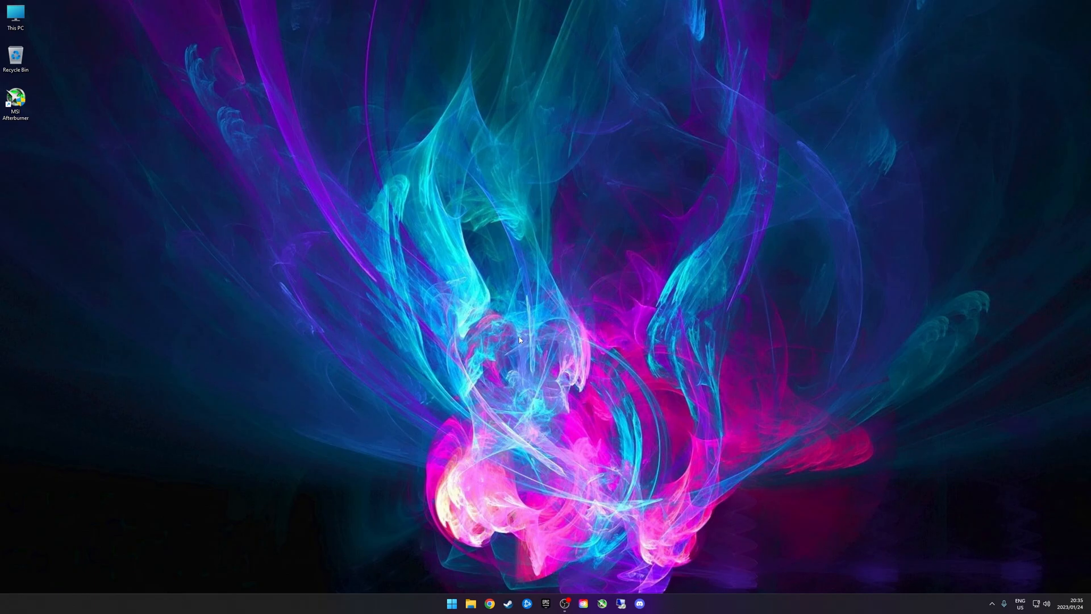
{"action": "mouse_move", "coordinate": [306, 162]}
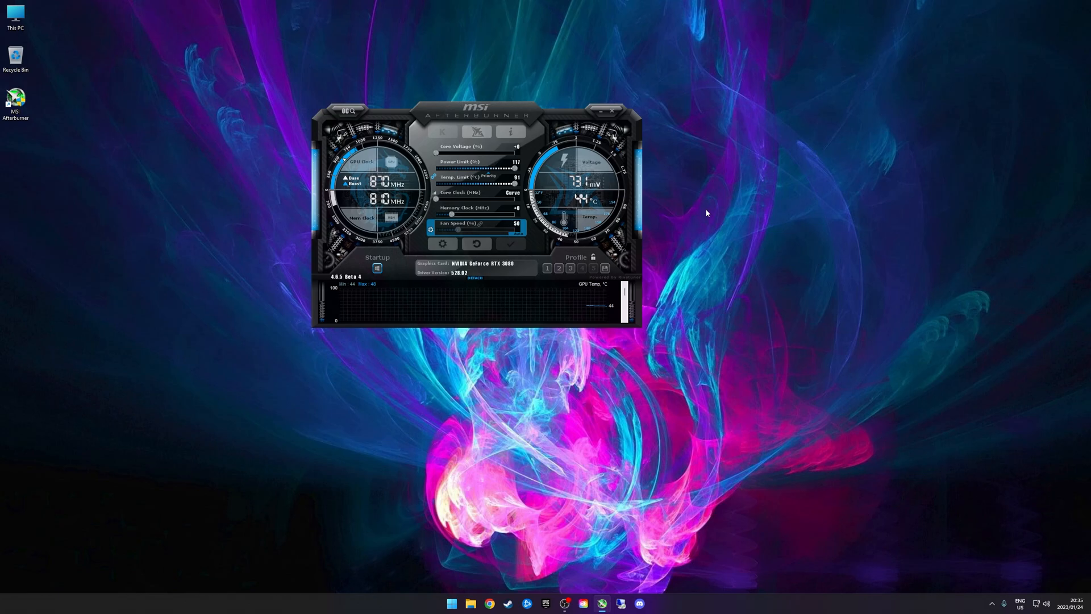
{"action": "mouse_move", "coordinate": [730, 212]}
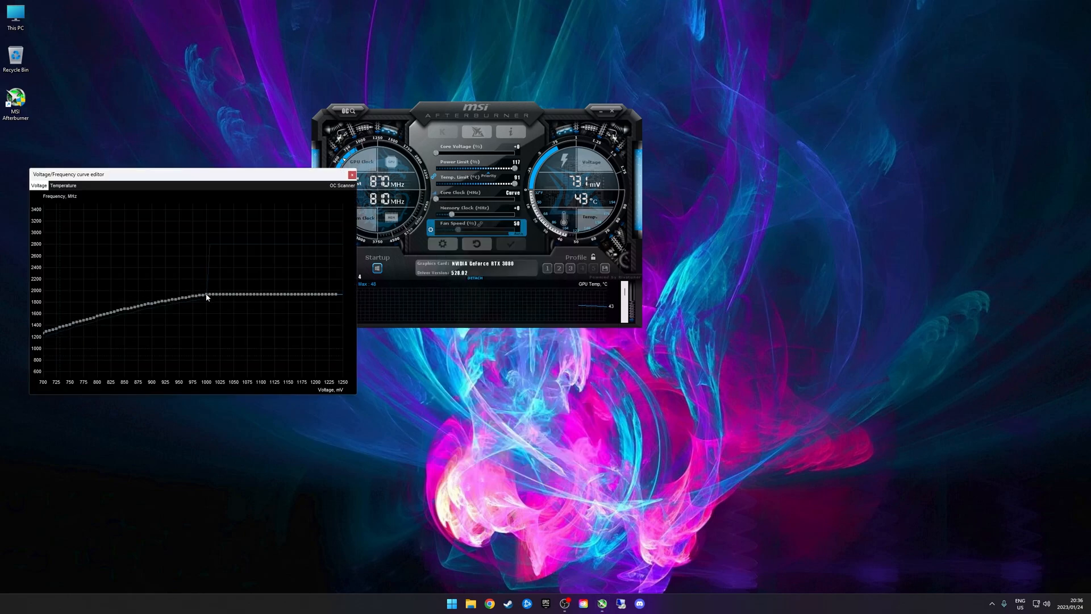
{"action": "left_click", "coordinate": [206, 293]}
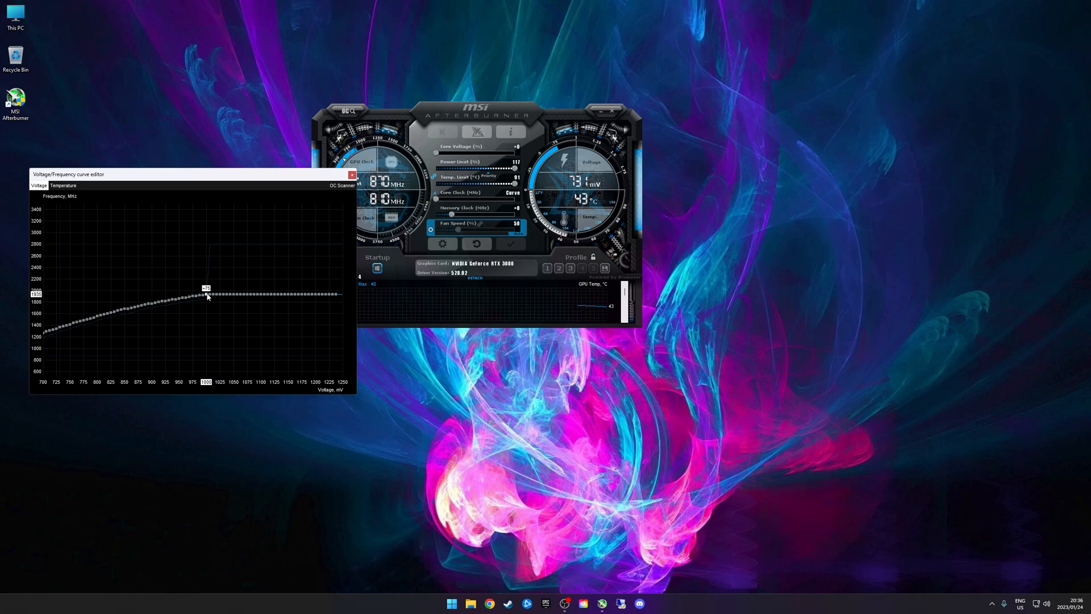
{"action": "mouse_move", "coordinate": [213, 364]}
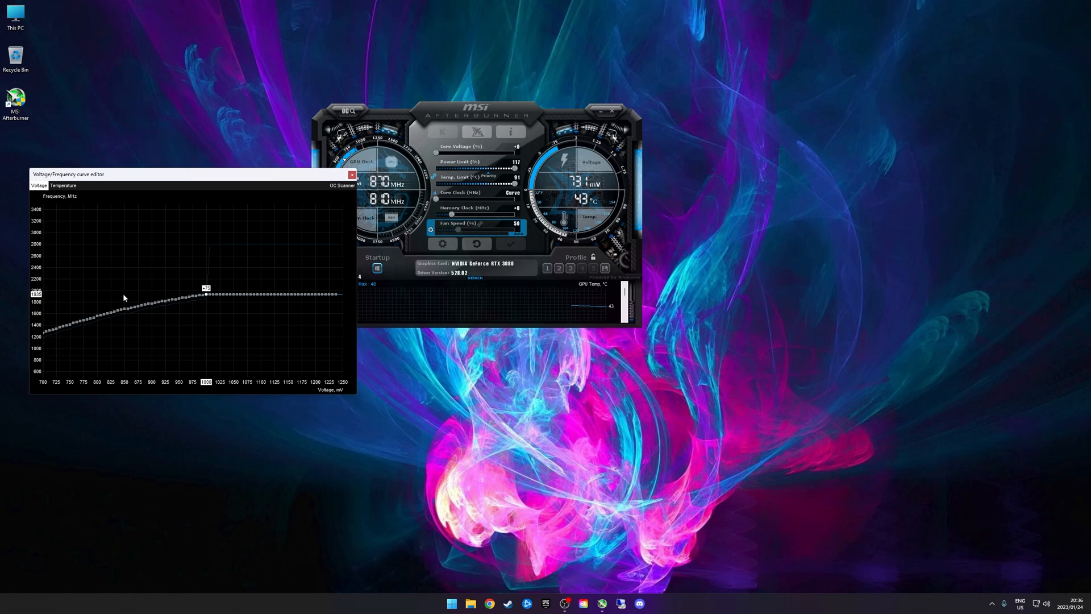
{"action": "mouse_move", "coordinate": [218, 373]}
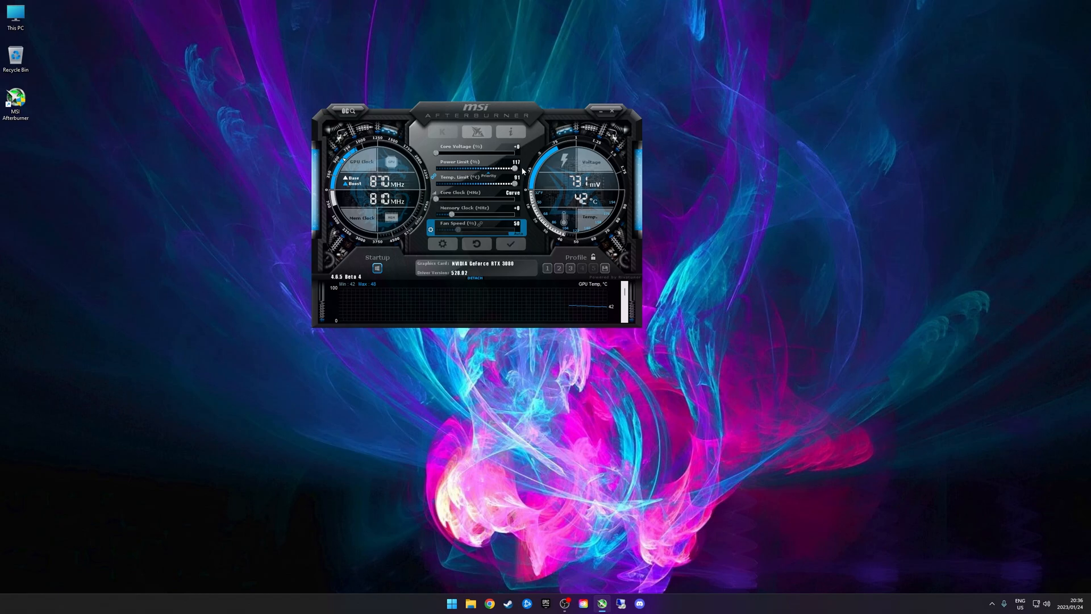
{"action": "mouse_move", "coordinate": [515, 171]}
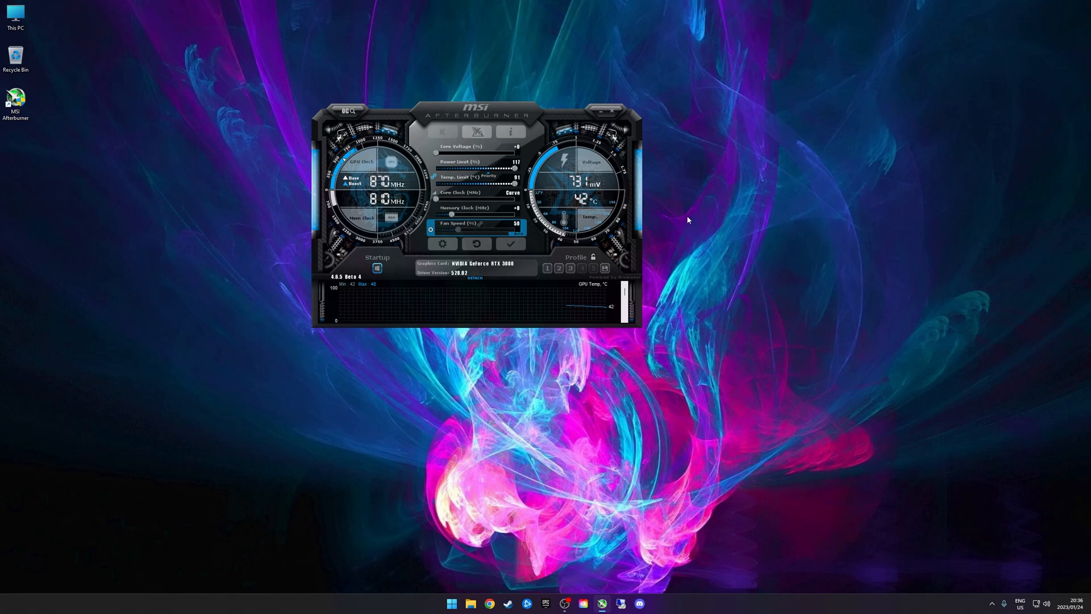
{"action": "mouse_move", "coordinate": [495, 324]}
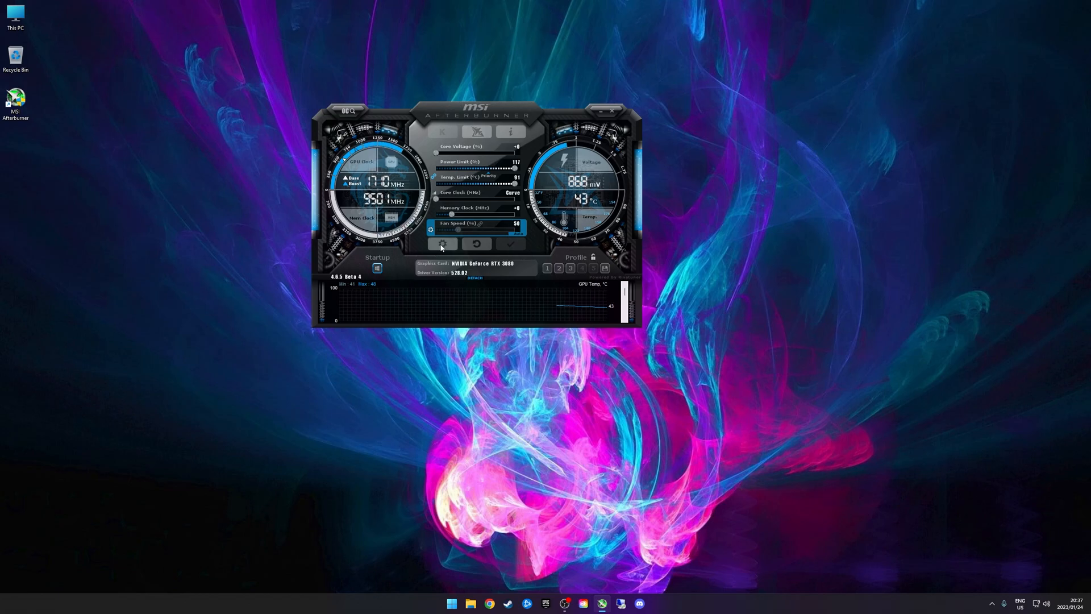
- Bring up the MSI Afterburner properties window on its General tab
{"action": "left_click", "coordinate": [442, 244]}
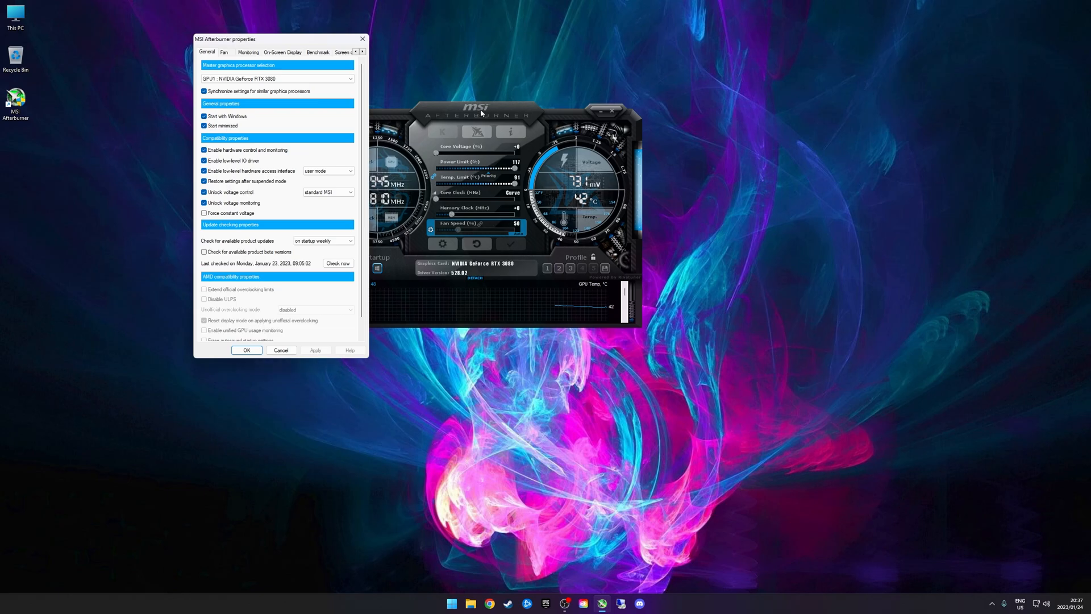
- Scroll the properties tab strip so the hidden settings tabs come into view
{"action": "left_click", "coordinate": [362, 52]}
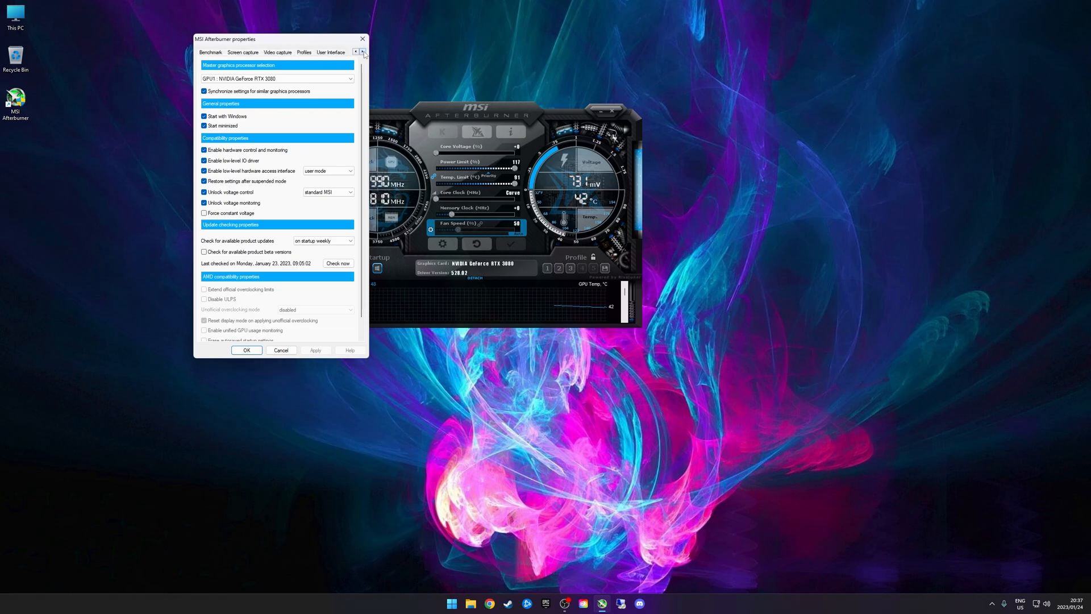
{"action": "left_click", "coordinate": [362, 51]}
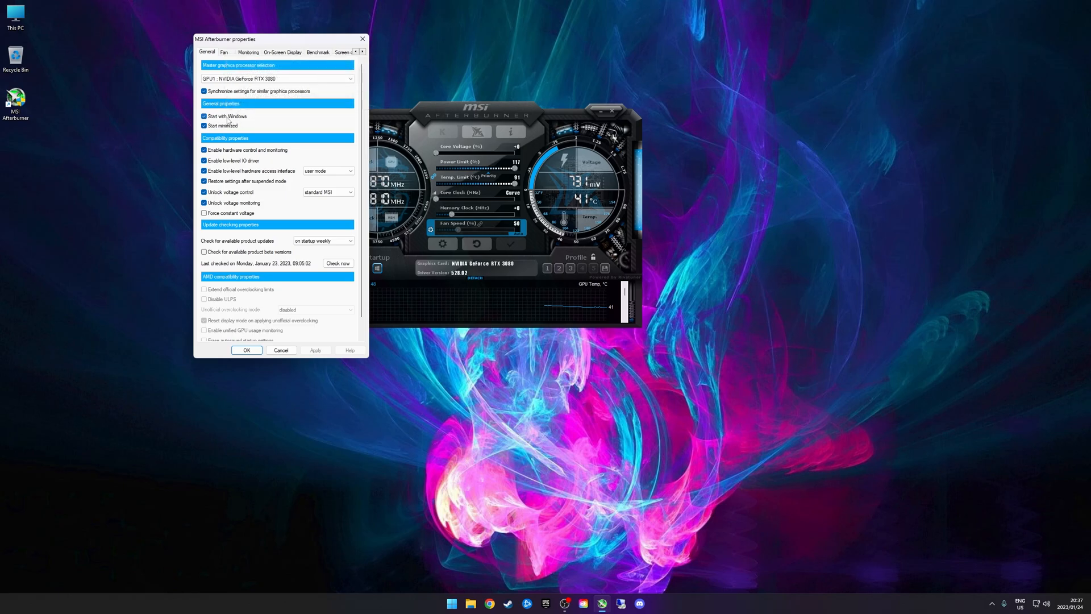
{"action": "mouse_move", "coordinate": [226, 116]}
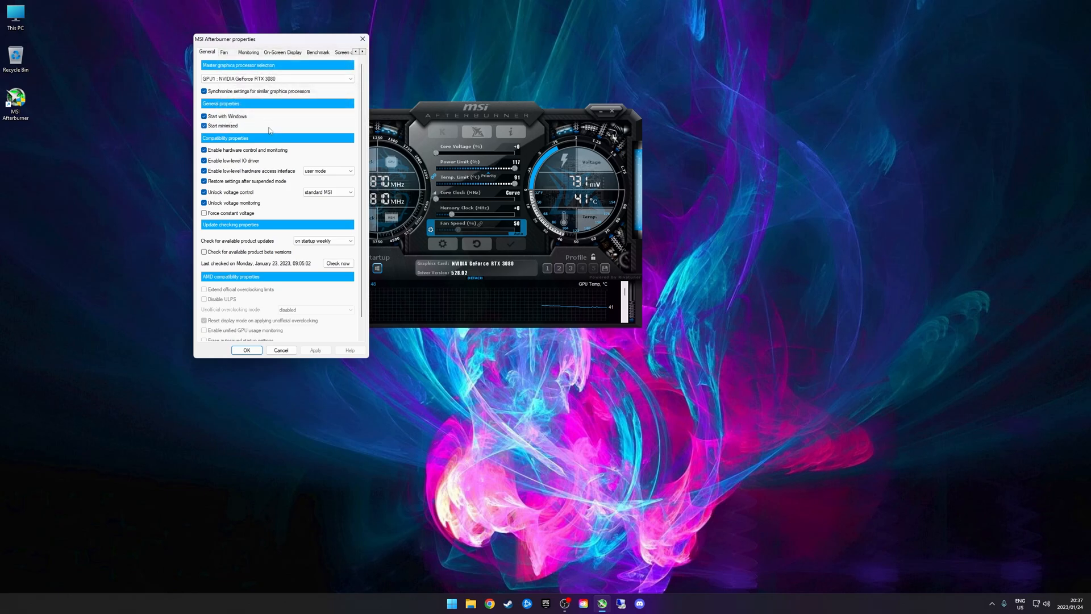
{"action": "mouse_move", "coordinate": [229, 192]}
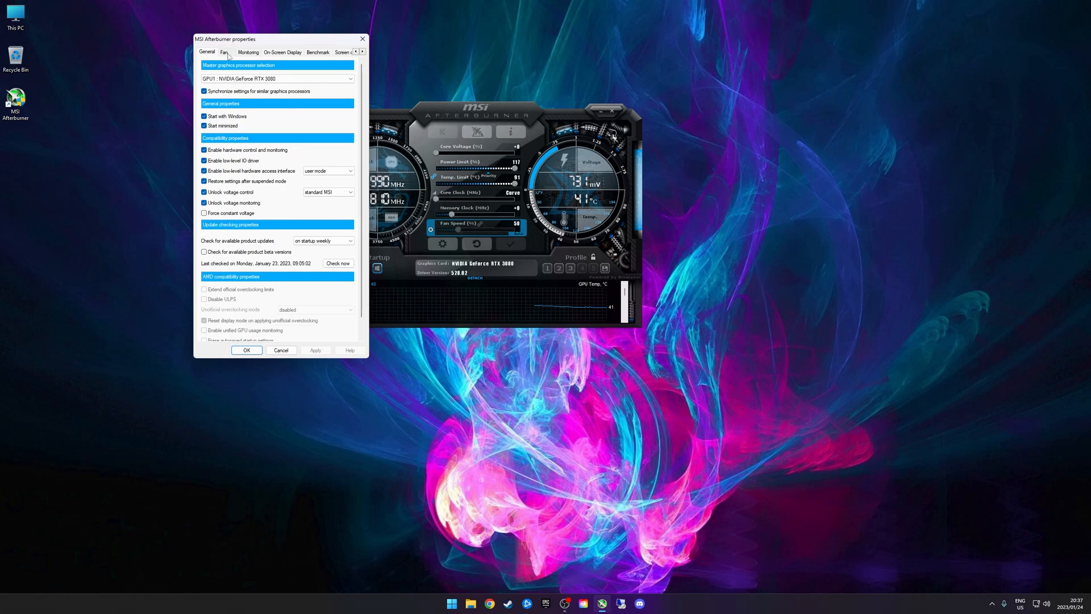
- Switch via the Fan tab to Monitoring and scroll the active hardware graphs list to the framerate entries
{"action": "left_click", "coordinate": [224, 51]}
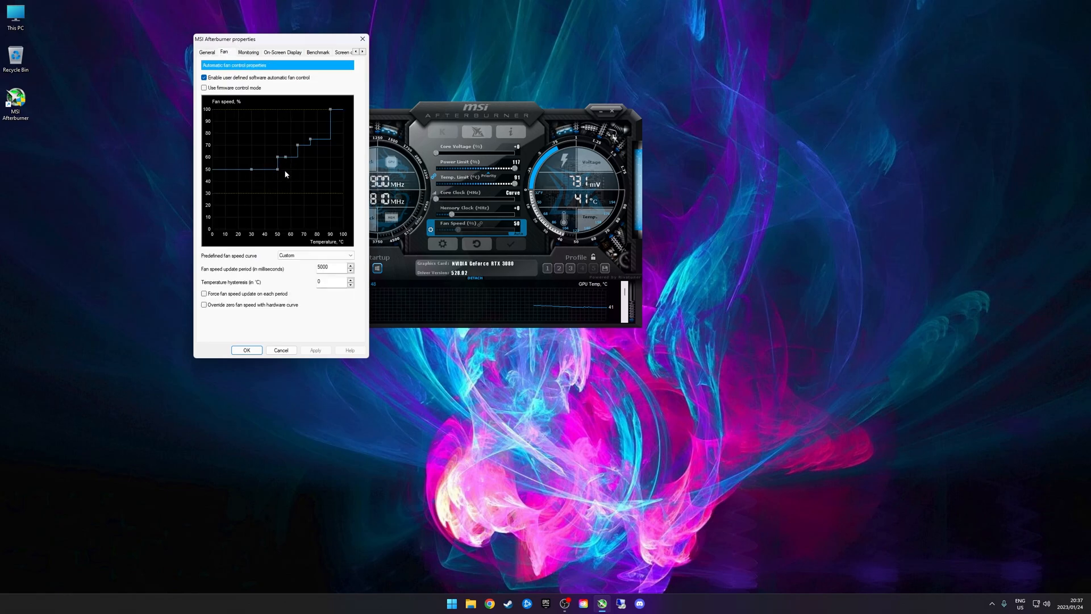
{"action": "left_click", "coordinate": [248, 52]}
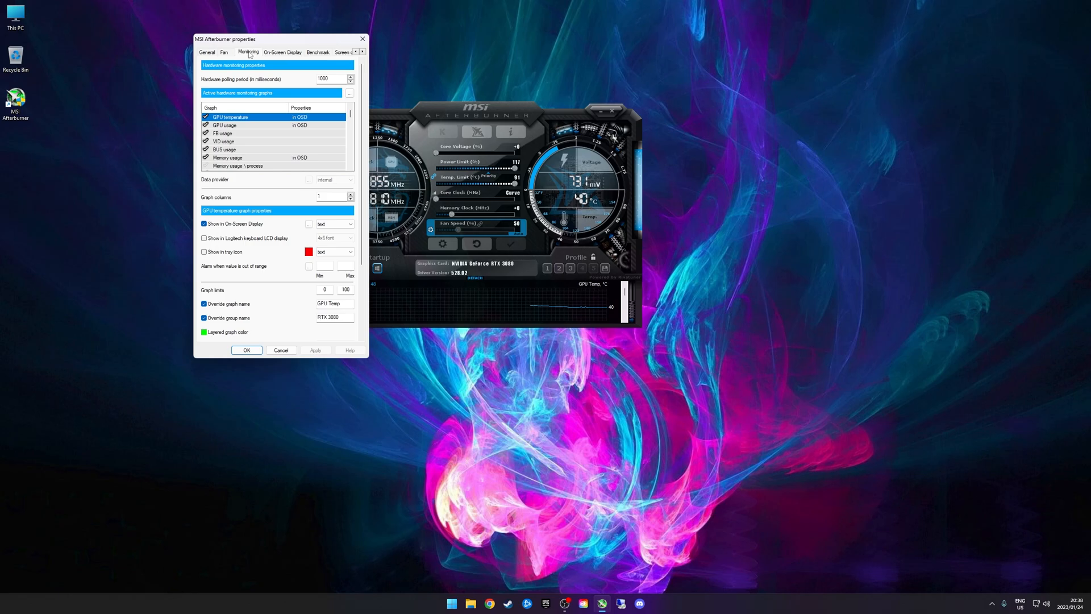
{"action": "mouse_move", "coordinate": [240, 134]}
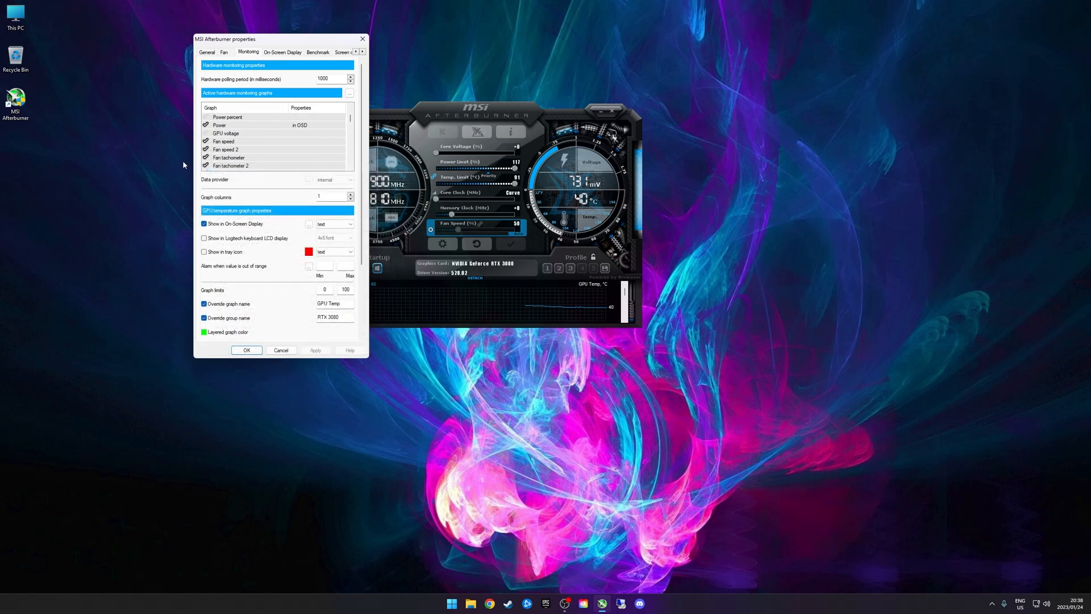
{"action": "scroll", "scroll_direction": "down", "scroll_amount": 3}
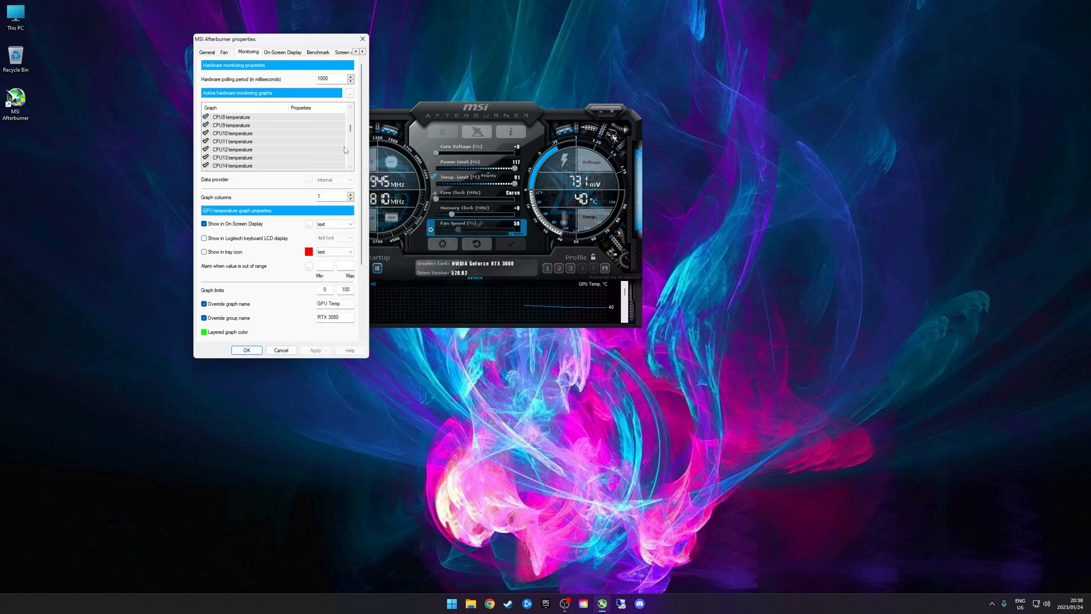
{"action": "scroll", "scroll_direction": "down", "scroll_amount": 3}
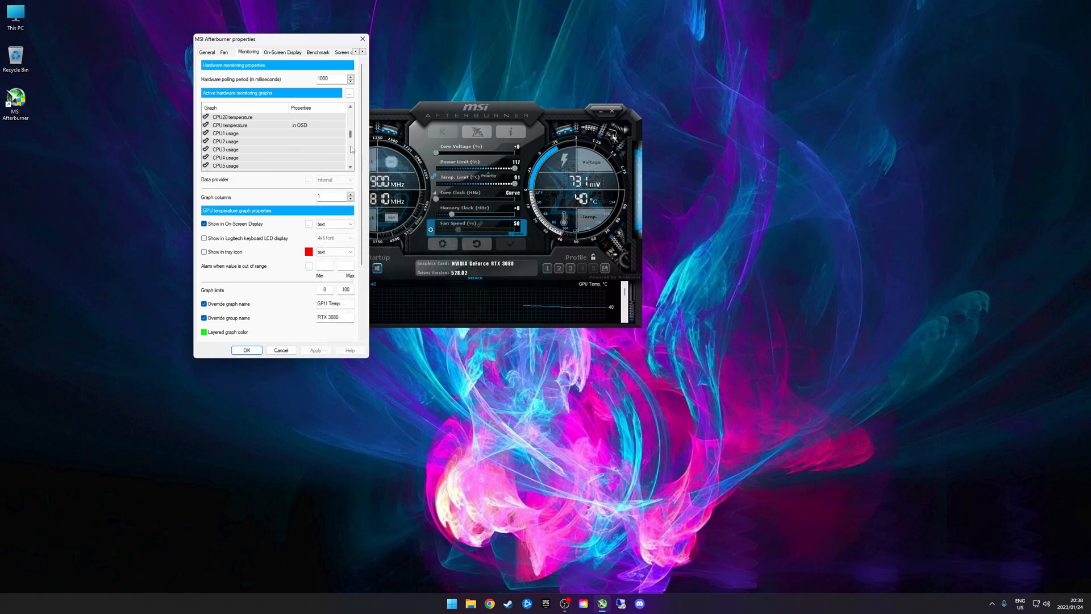
{"action": "scroll", "scroll_direction": "down", "scroll_amount": 3}
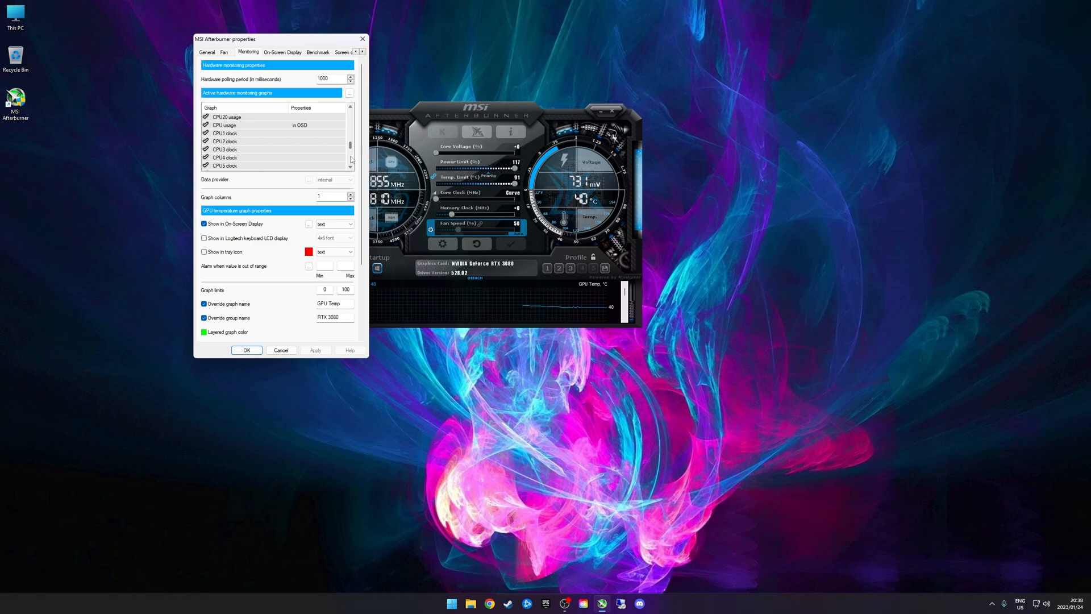
{"action": "scroll", "scroll_direction": "down", "scroll_amount": 3}
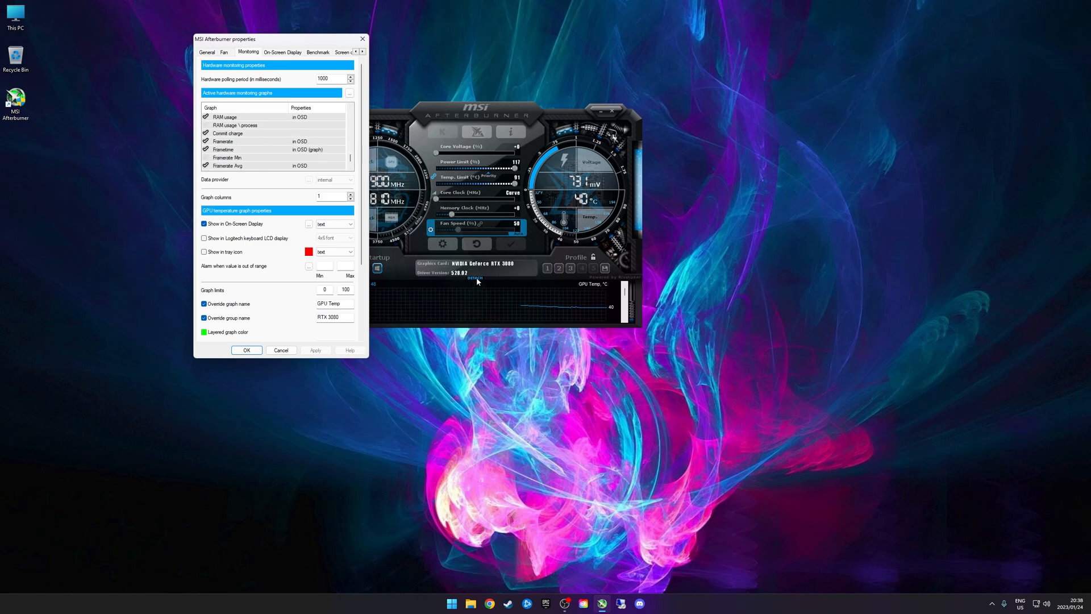
{"action": "mouse_move", "coordinate": [362, 39]}
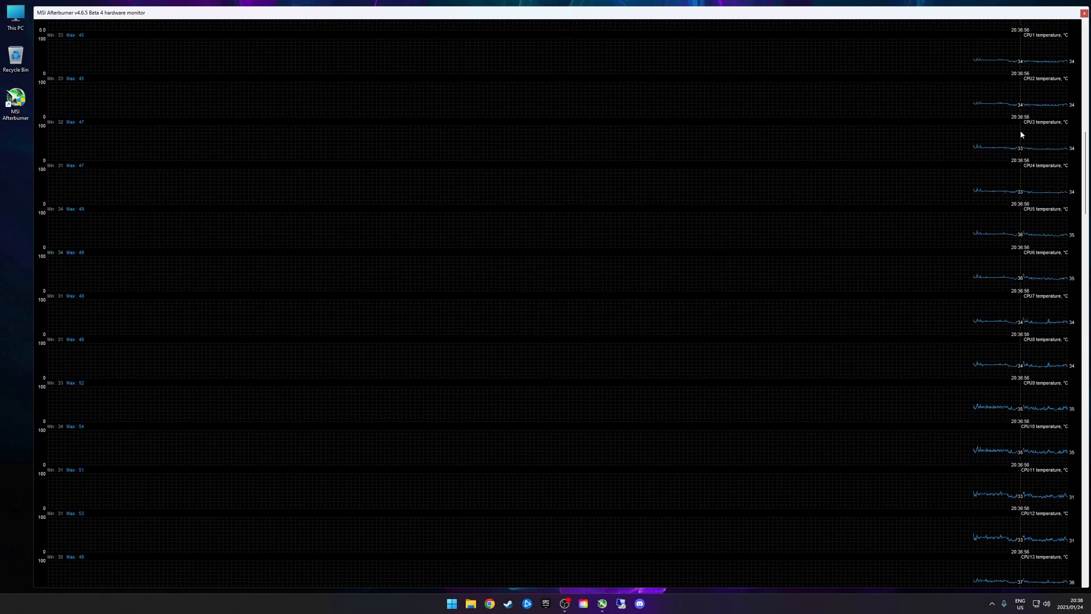
- Scroll through the detached hardware monitor window's per-core CPU graphs
{"action": "scroll", "scroll_direction": "down", "scroll_amount": 3}
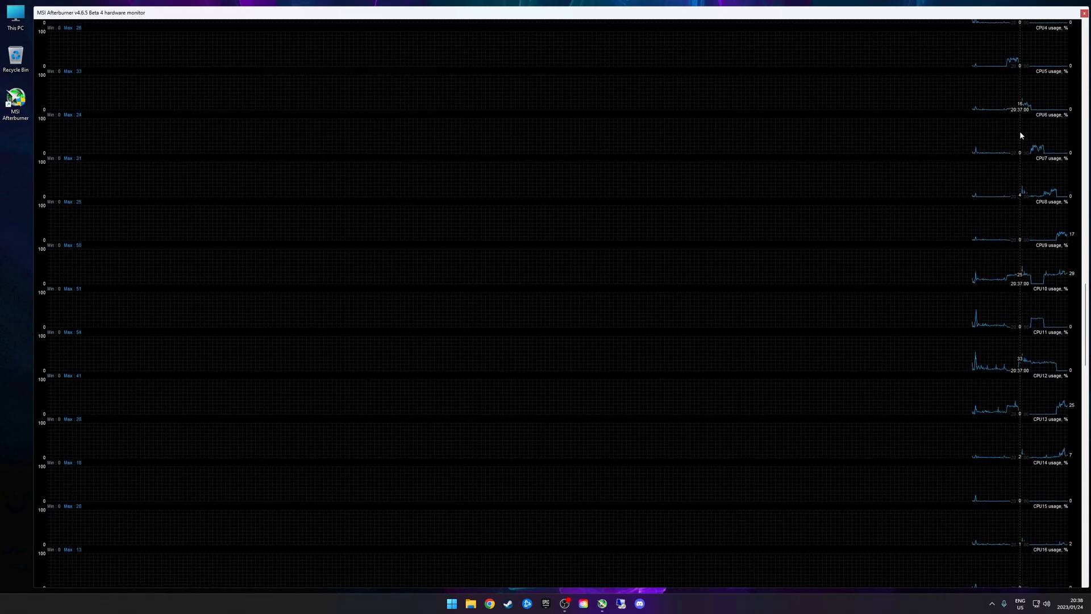
{"action": "scroll", "scroll_direction": "down", "scroll_amount": 3}
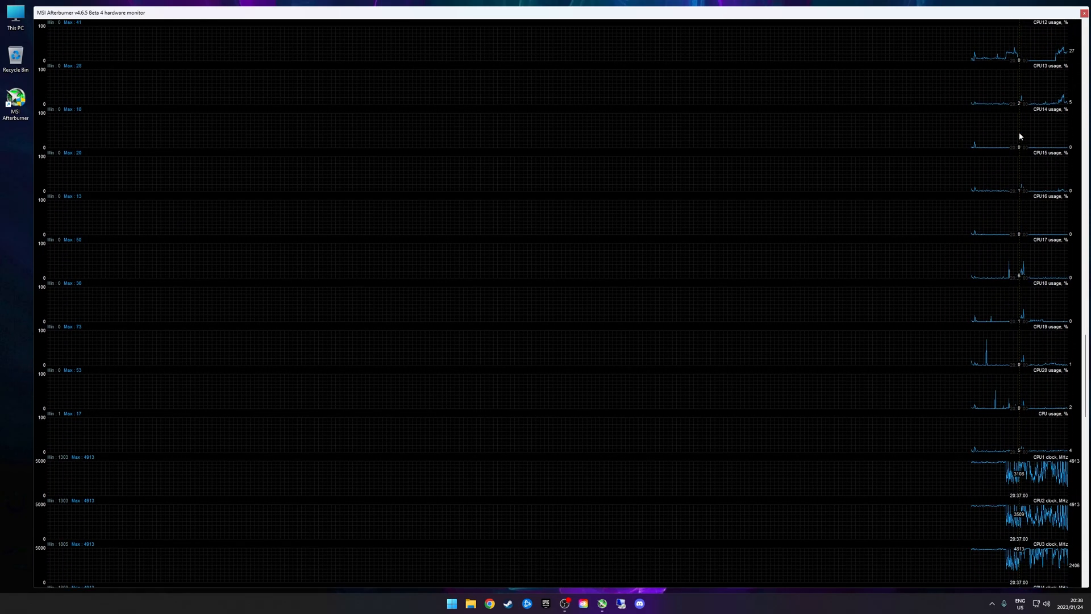
{"action": "scroll", "scroll_direction": "down", "scroll_amount": 3}
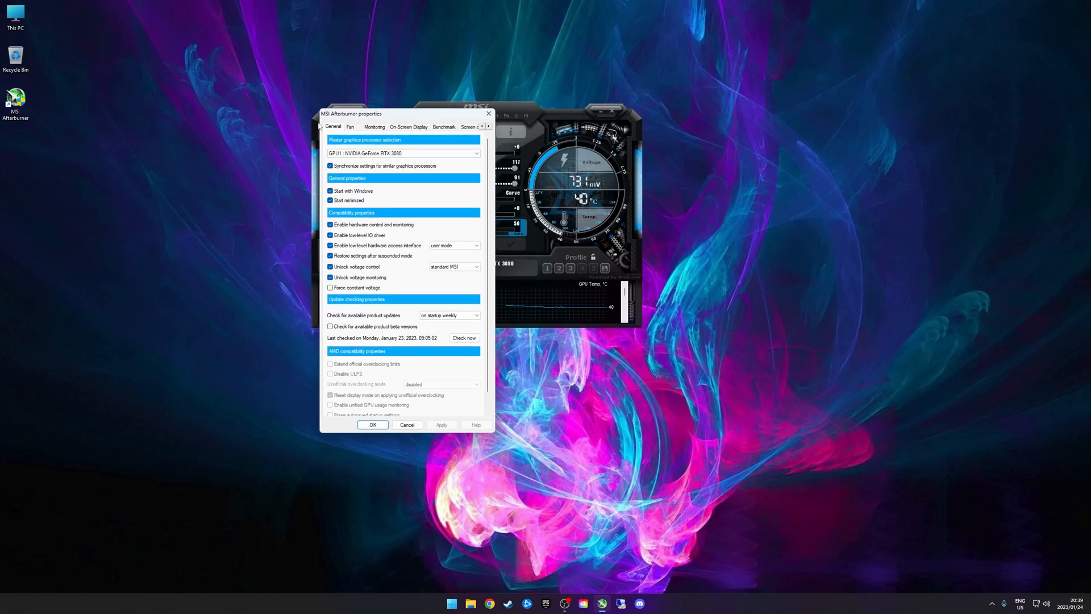
- Return to the Monitoring settings and untick Show in On-Screen Display for GPU temperature
{"action": "left_click", "coordinate": [374, 127]}
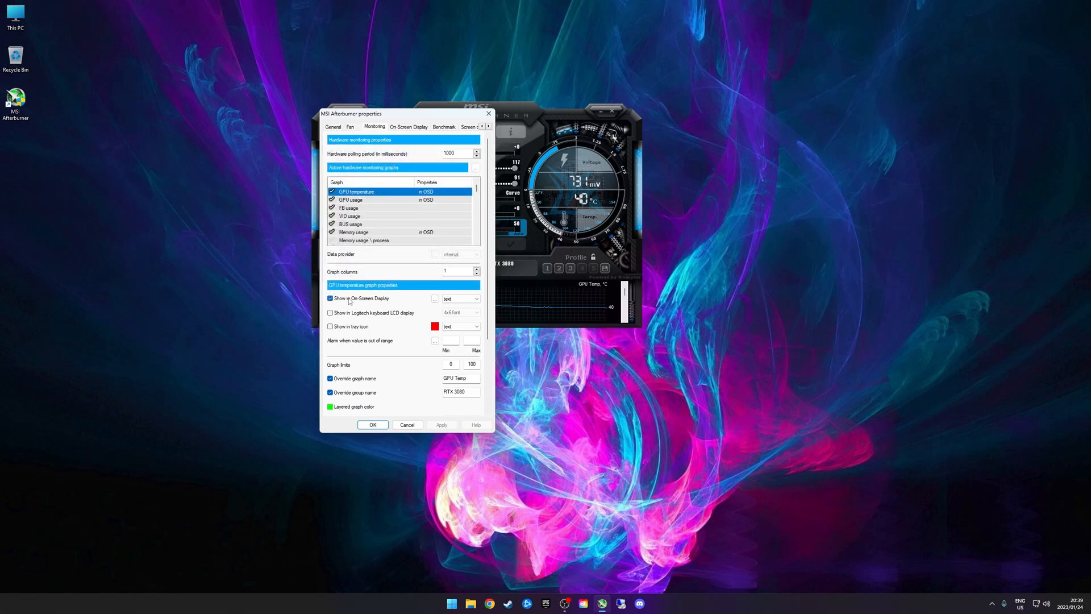
{"action": "left_click", "coordinate": [330, 298]}
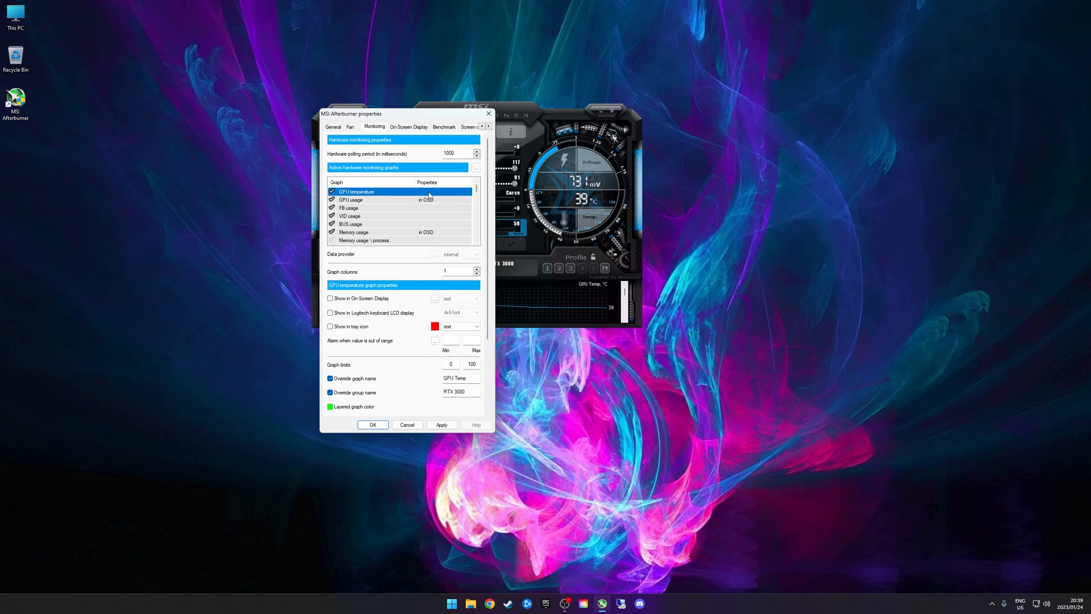
- Re-enable GPU temperature in the on-screen display and scroll to the CPU usage, CPU power, RAM and Frametime entries
{"action": "left_click", "coordinate": [330, 298]}
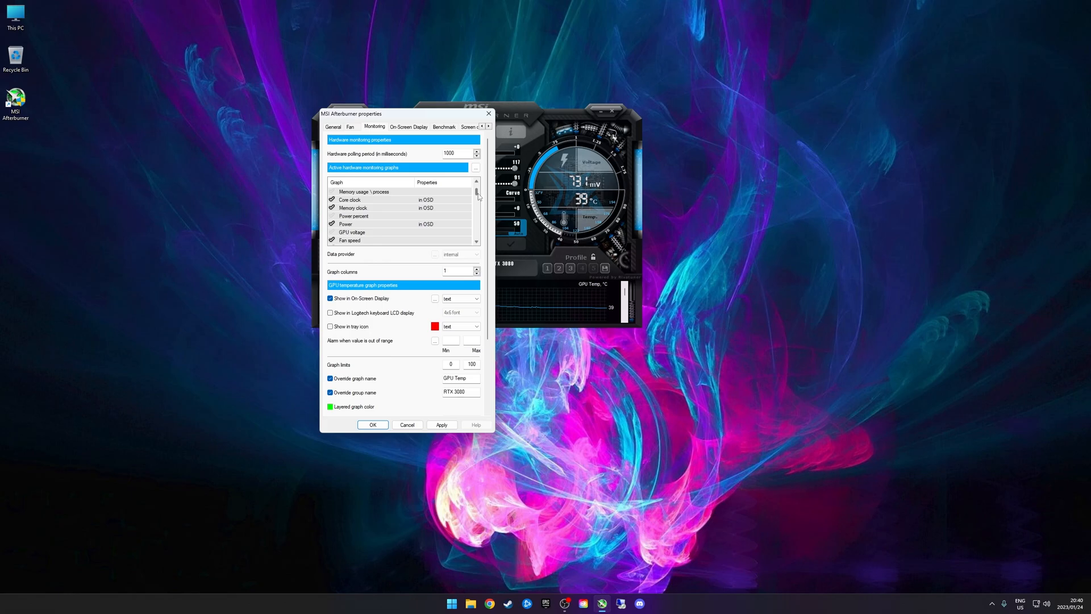
{"action": "scroll", "scroll_direction": "down", "scroll_amount": 3}
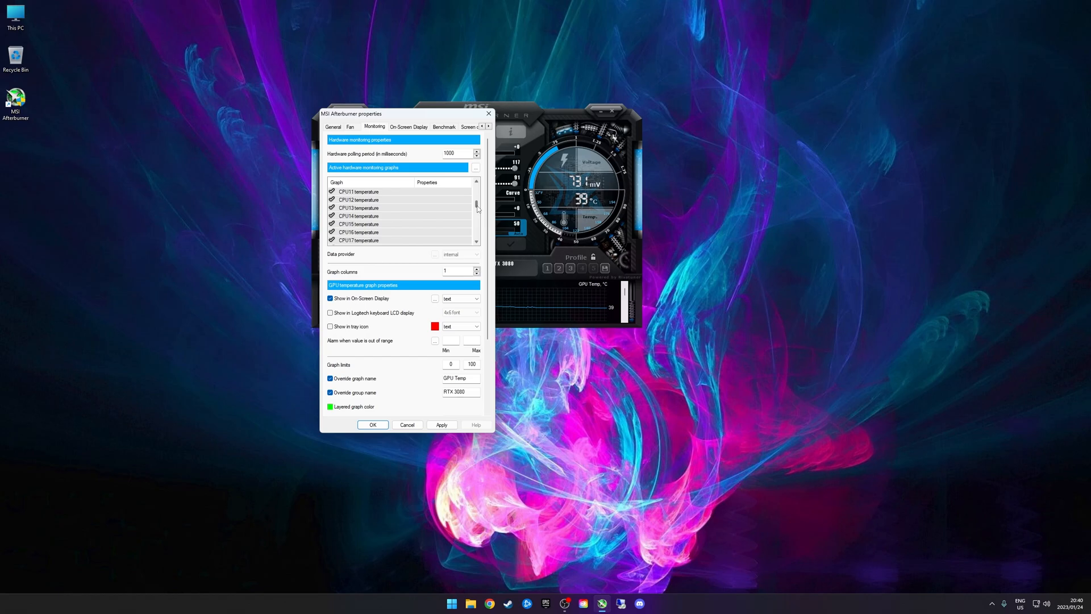
{"action": "scroll", "scroll_direction": "down", "scroll_amount": 3}
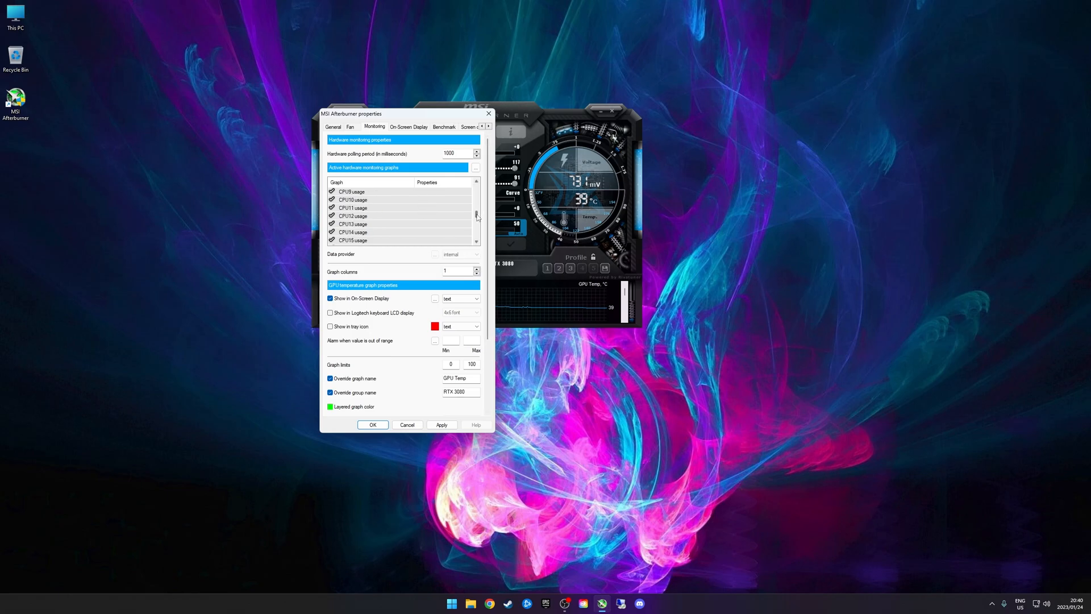
{"action": "scroll", "scroll_direction": "down", "scroll_amount": 3}
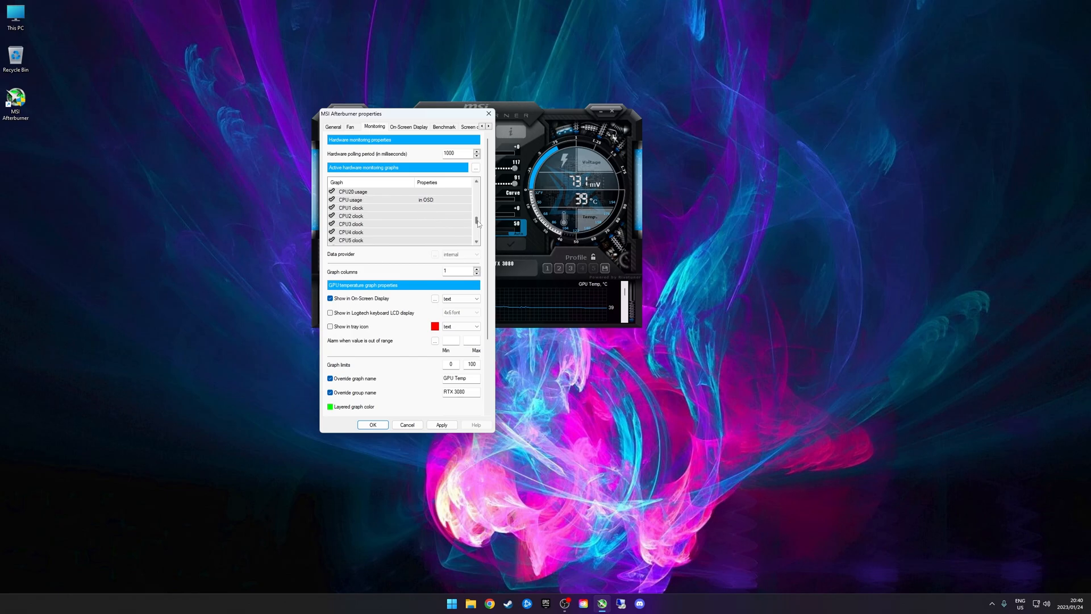
{"action": "scroll", "scroll_direction": "down", "scroll_amount": 3}
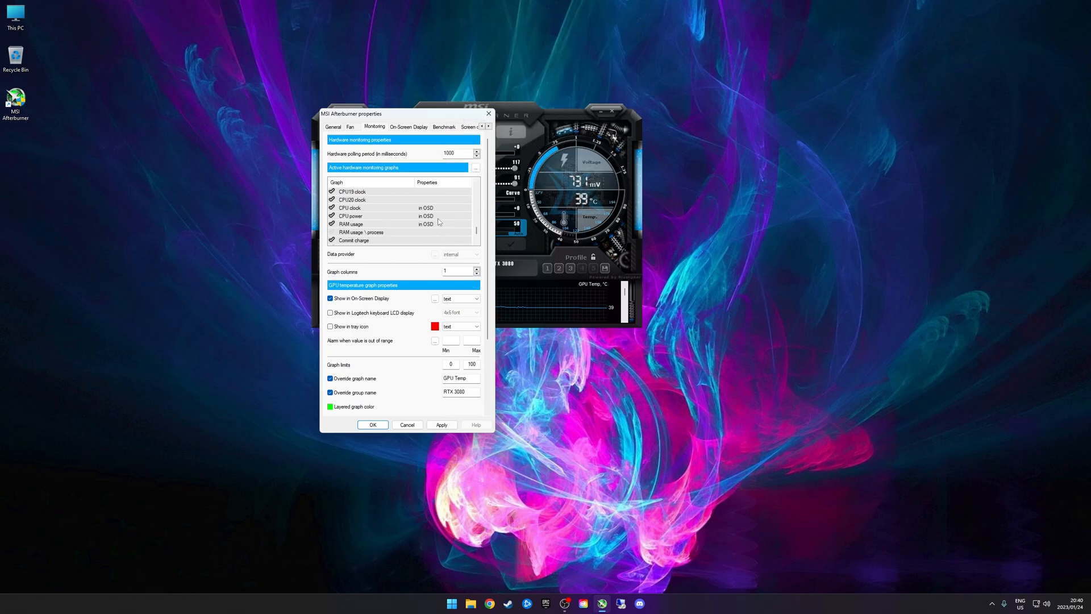
{"action": "scroll", "scroll_direction": "down", "scroll_amount": 3}
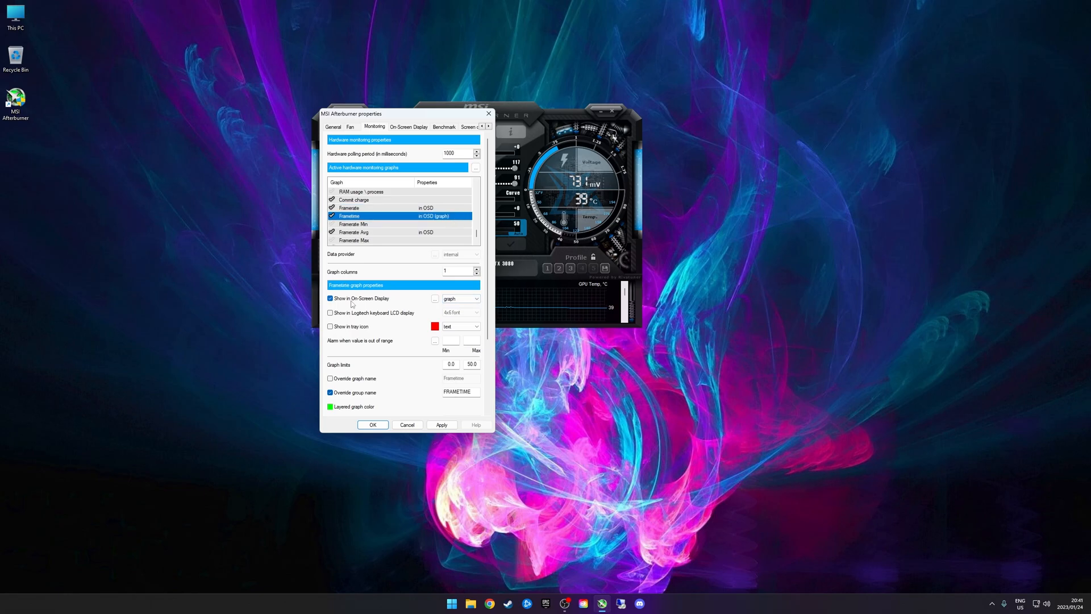
{"action": "mouse_move", "coordinate": [459, 299]}
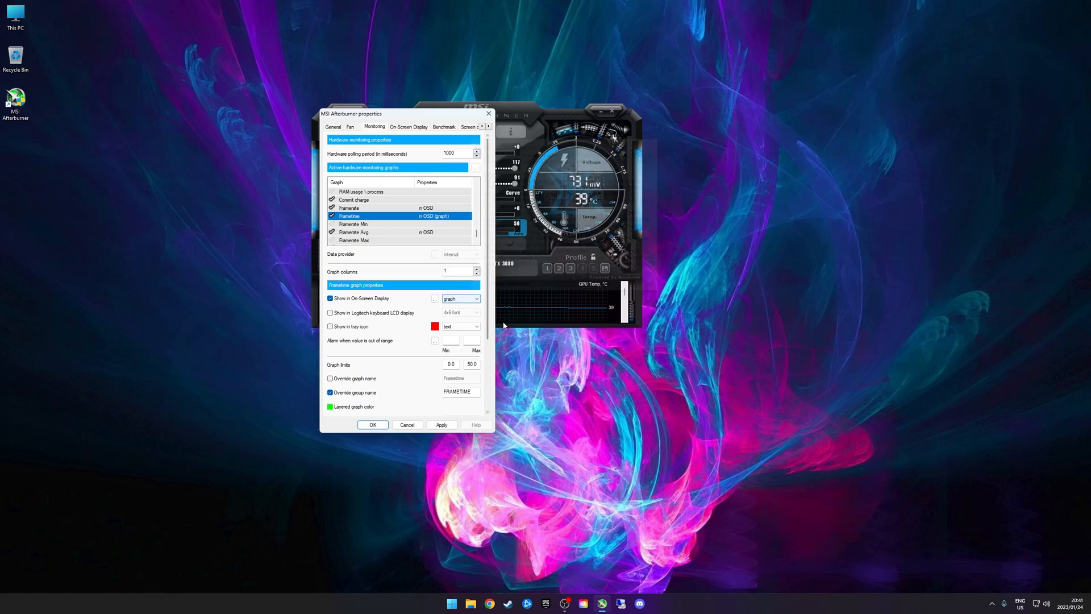
{"action": "mouse_move", "coordinate": [417, 251]}
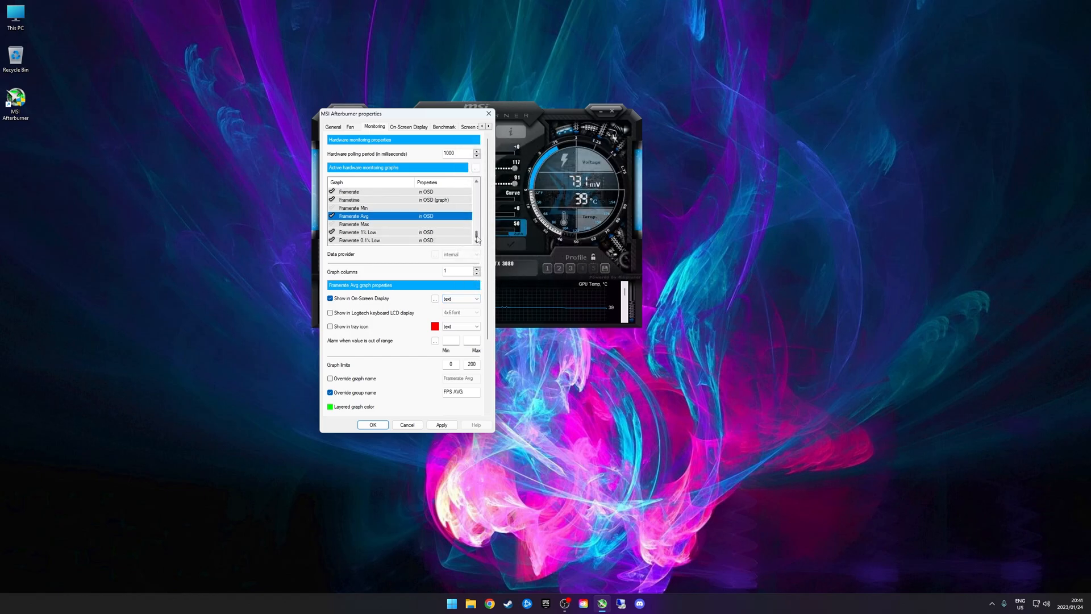
{"action": "left_click", "coordinate": [376, 232]}
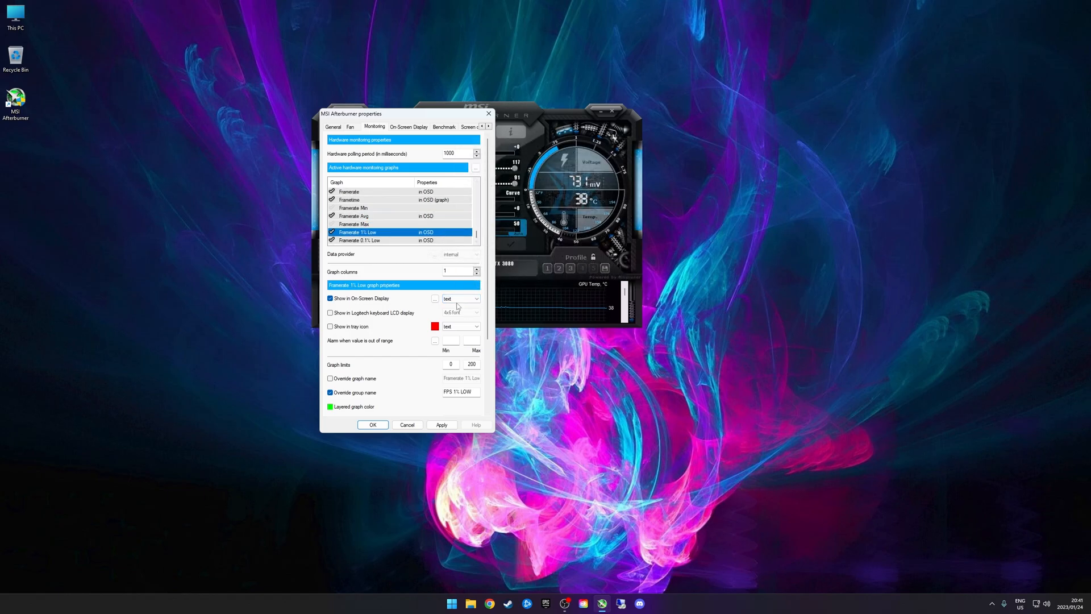
{"action": "left_click", "coordinate": [360, 239]}
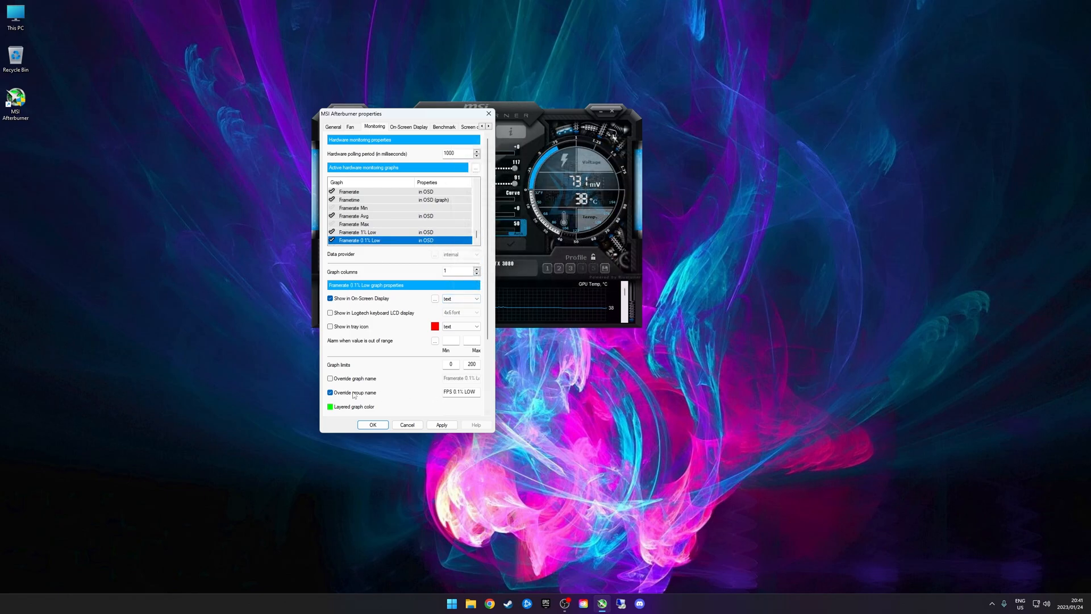
{"action": "mouse_move", "coordinate": [355, 393]}
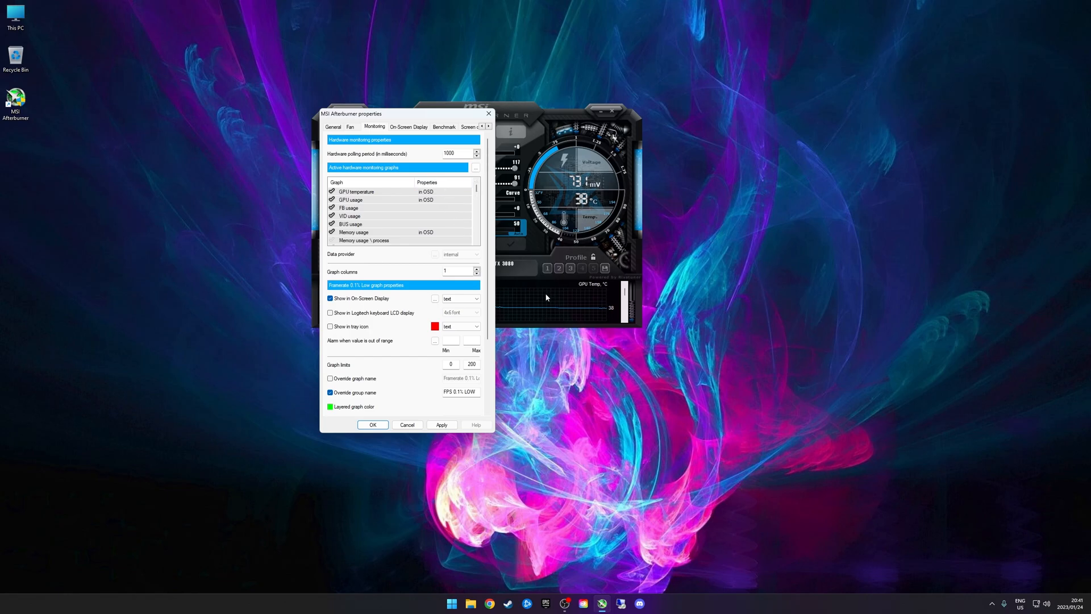
{"action": "mouse_move", "coordinate": [731, 280]}
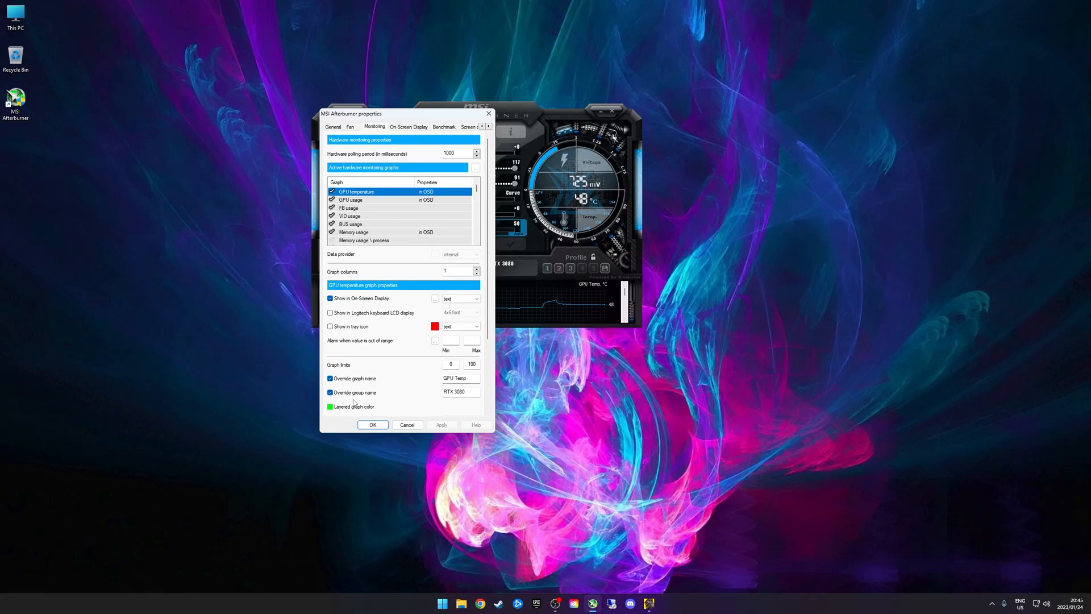
- Review the GPU temperature group name and the GPU usage and VRAM memory usage overlay settings
{"action": "triple_click", "coordinate": [455, 391]}
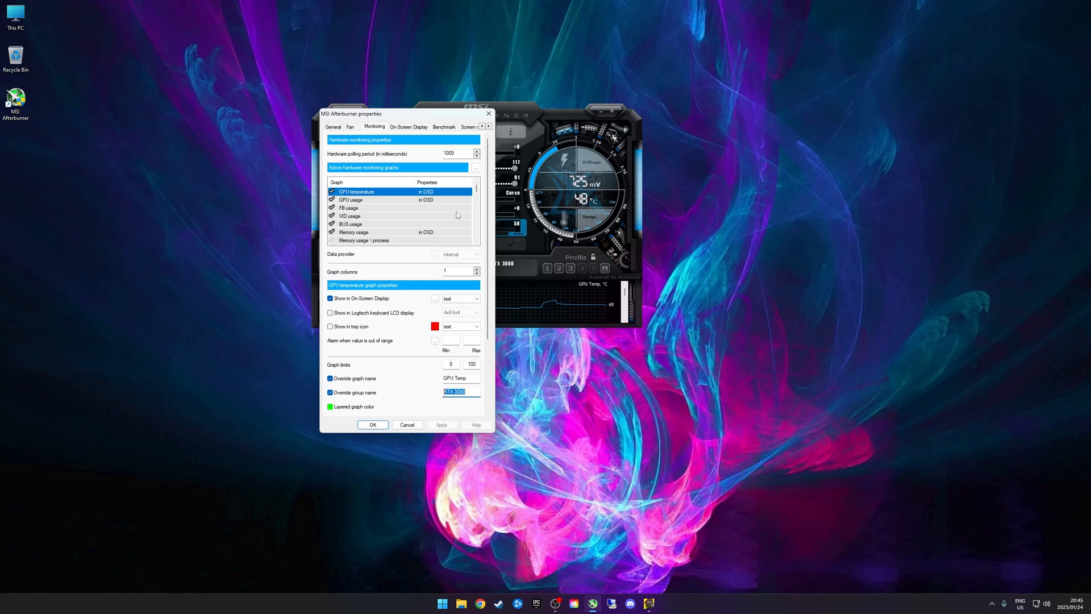
{"action": "left_click", "coordinate": [351, 200]}
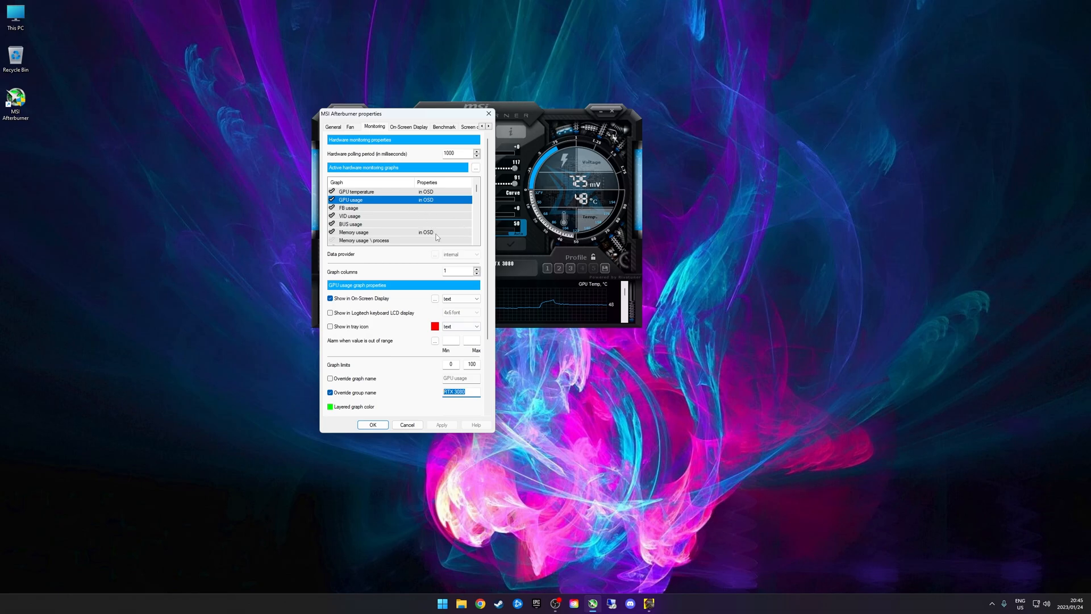
{"action": "left_click", "coordinate": [355, 232]}
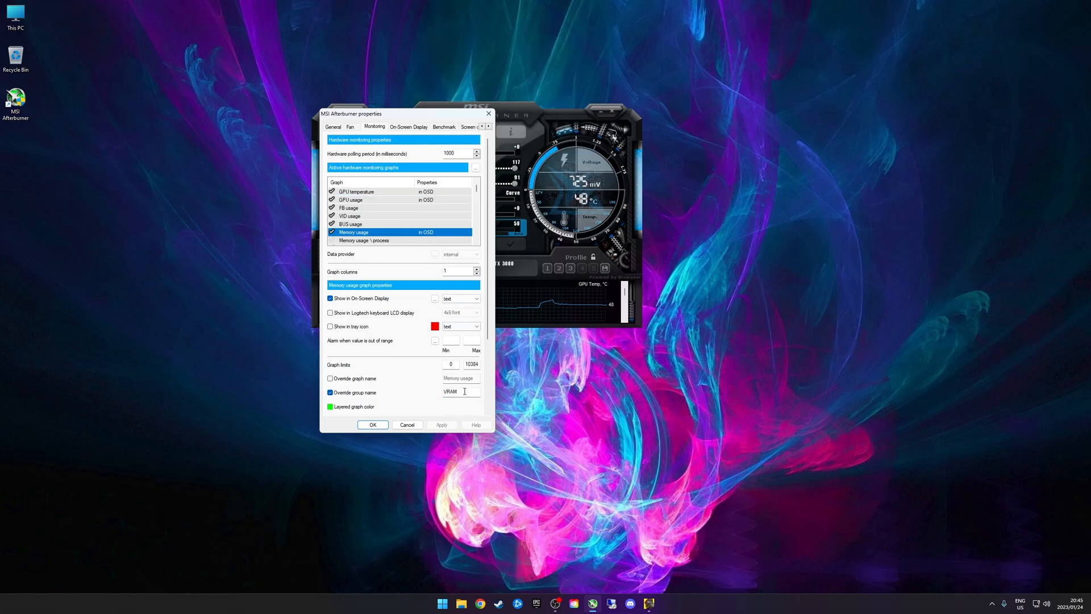
{"action": "left_click", "coordinate": [349, 216]}
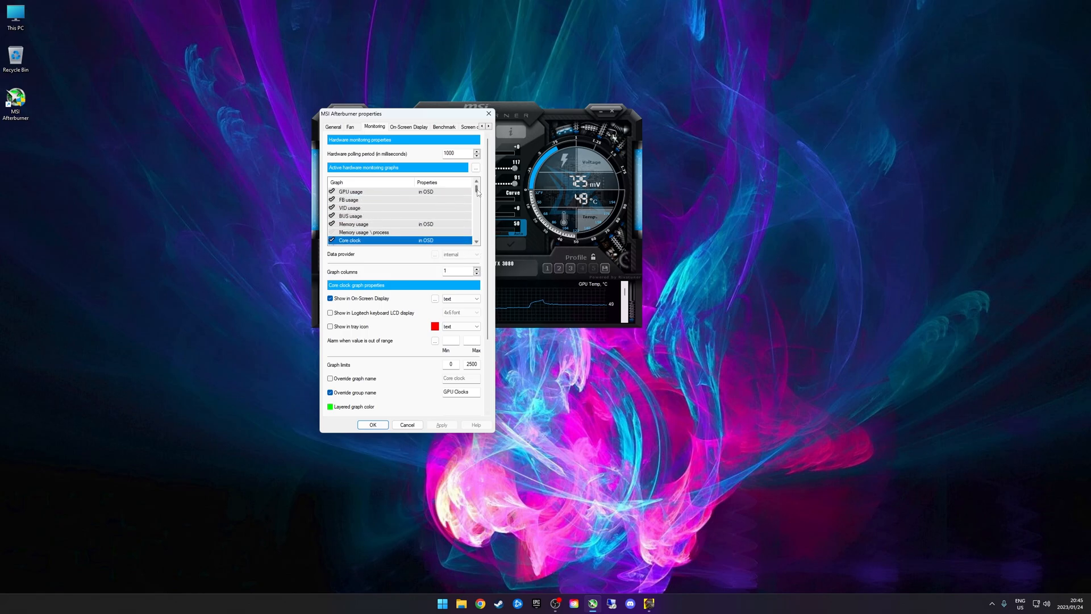
- Check the Memory clock readout under GPU Clocks, then bring up the Benchmark settings
{"action": "scroll", "scroll_direction": "down", "scroll_amount": 3}
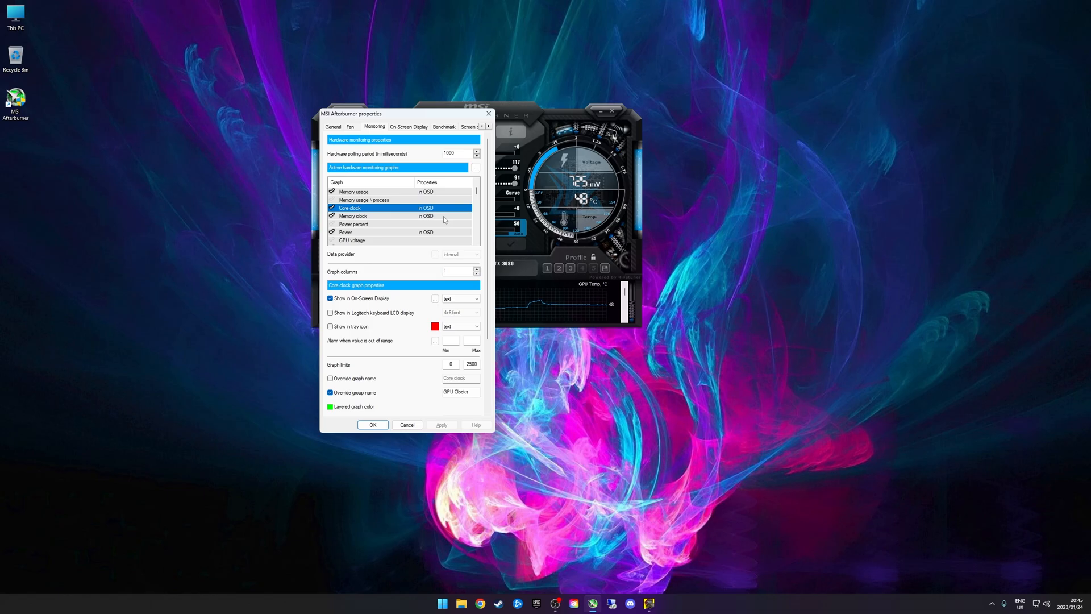
{"action": "left_click", "coordinate": [376, 216]}
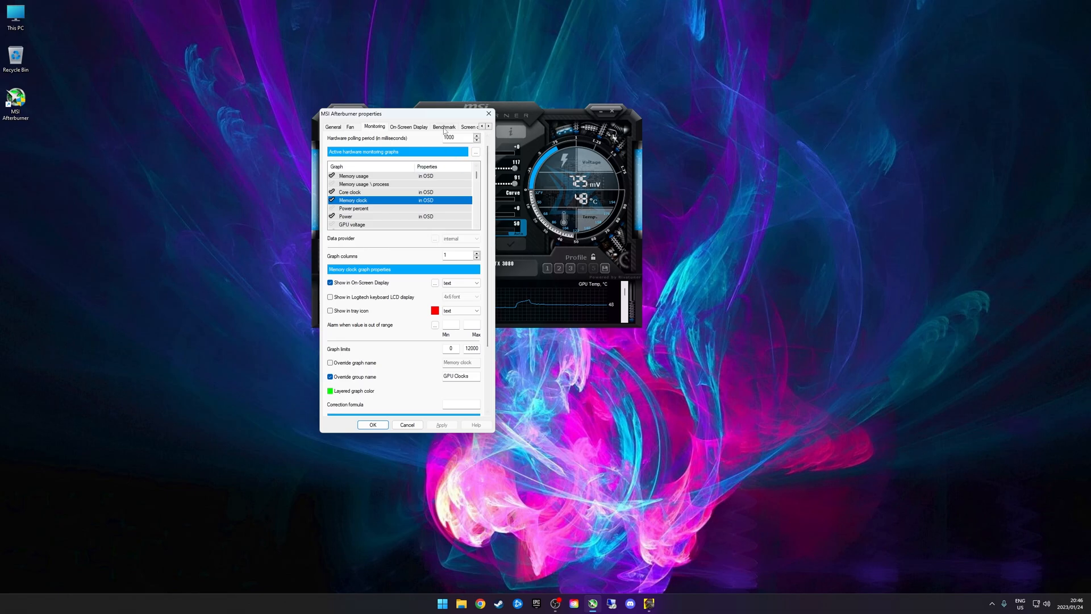
{"action": "left_click", "coordinate": [444, 126]}
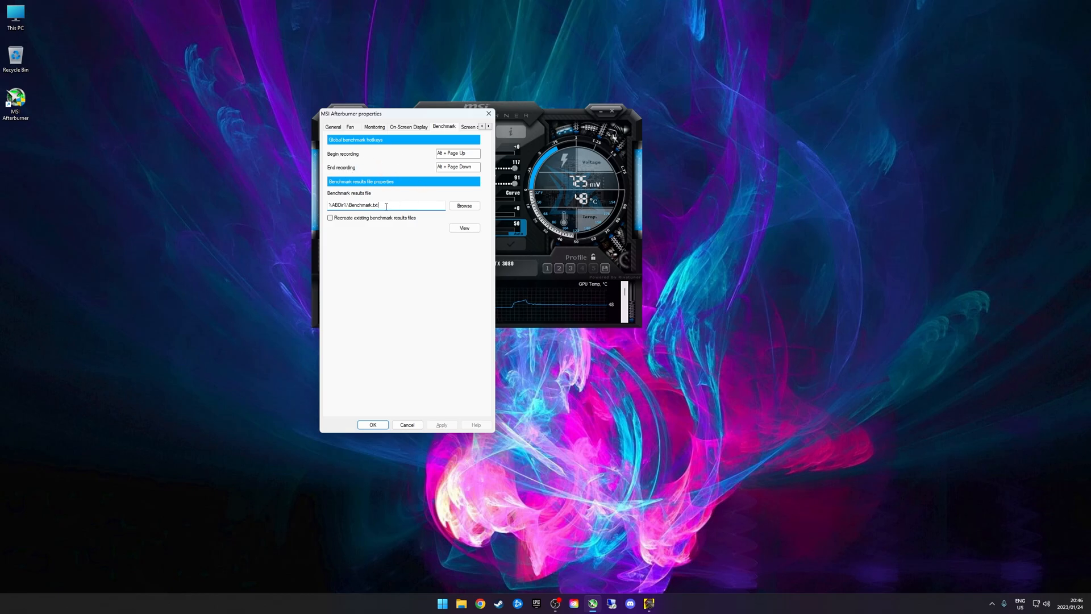
- Return to Monitoring settings showing CPU temperature enabled for the overlay with its group name
{"action": "left_click", "coordinate": [374, 126]}
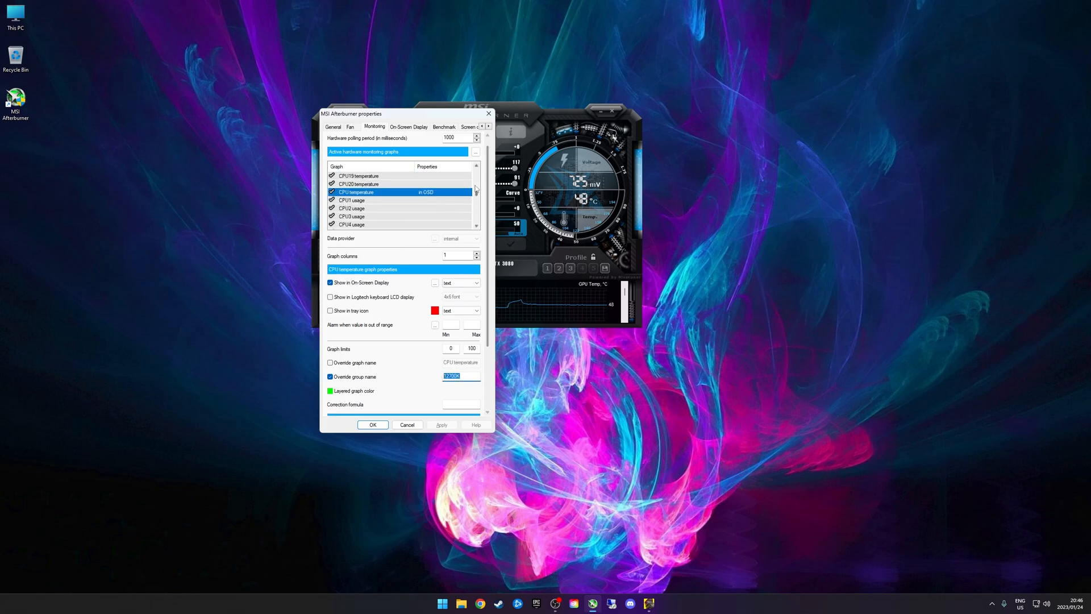
{"action": "scroll", "scroll_direction": "down", "scroll_amount": 3}
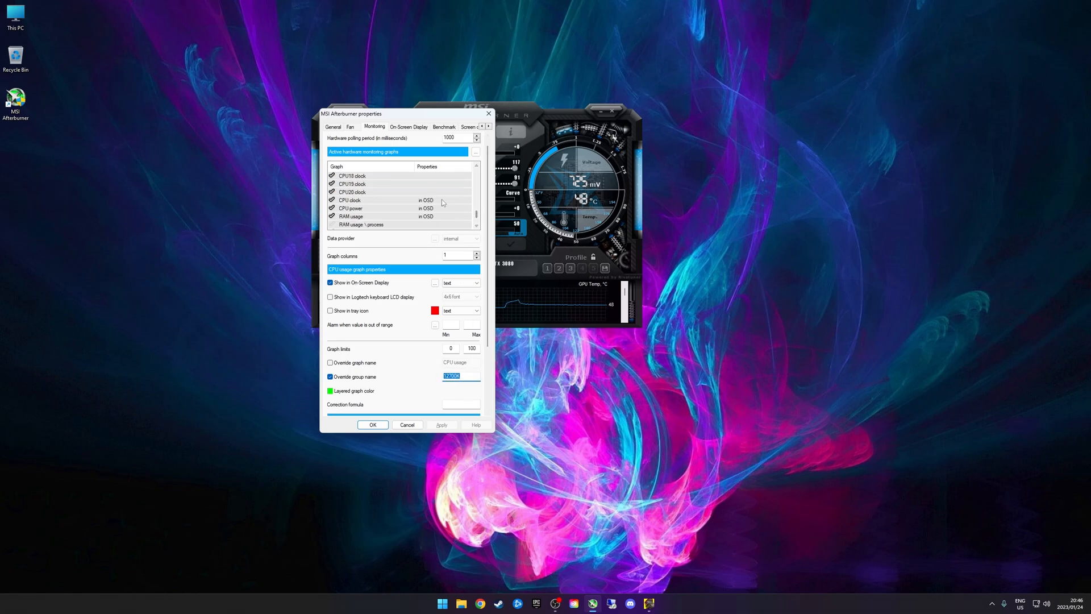
{"action": "left_click", "coordinate": [350, 208]}
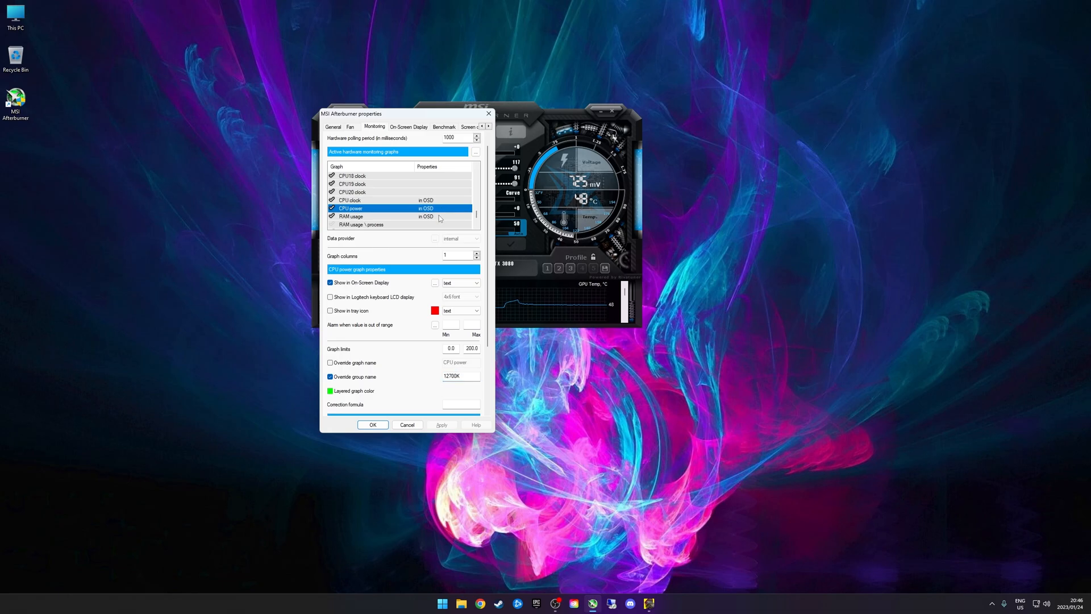
{"action": "left_click", "coordinate": [350, 200]}
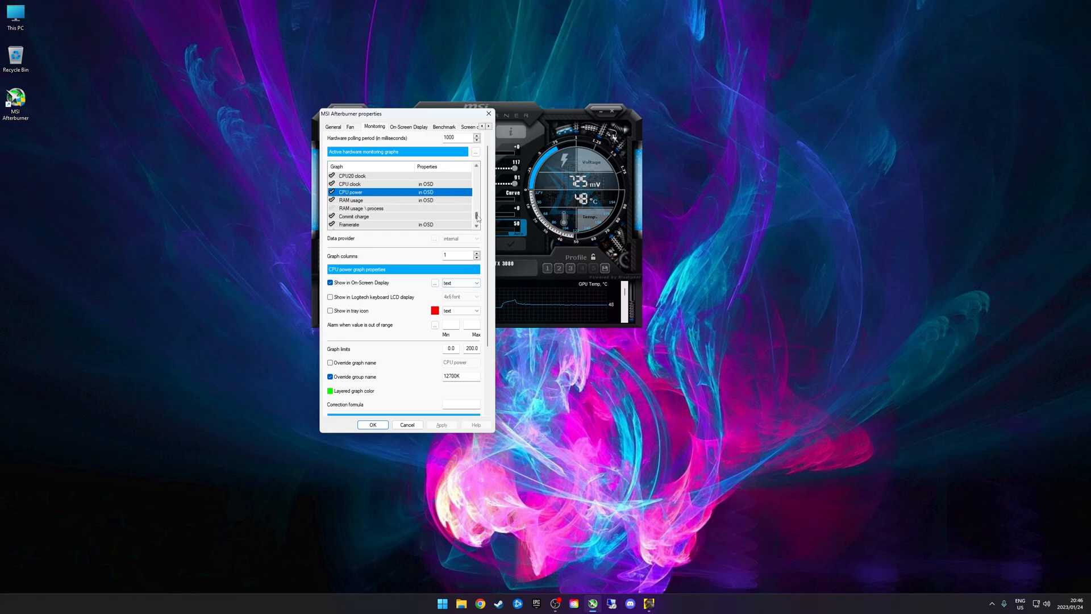
{"action": "left_click", "coordinate": [383, 200]}
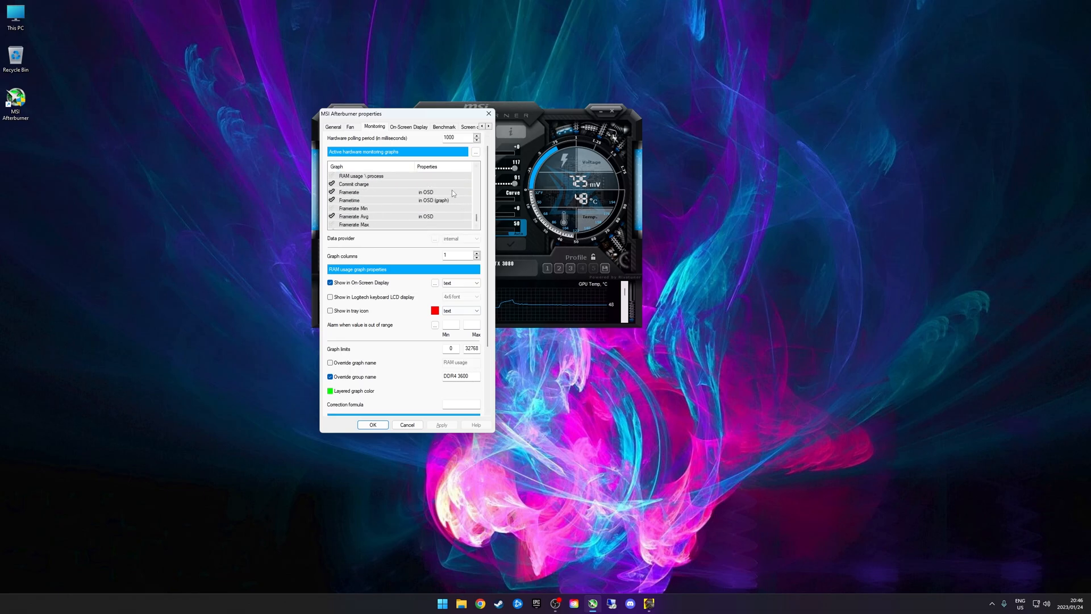
- Show Frametime as a graph in the overlay and enter 1000 as the polling period
{"action": "left_click", "coordinate": [376, 192]}
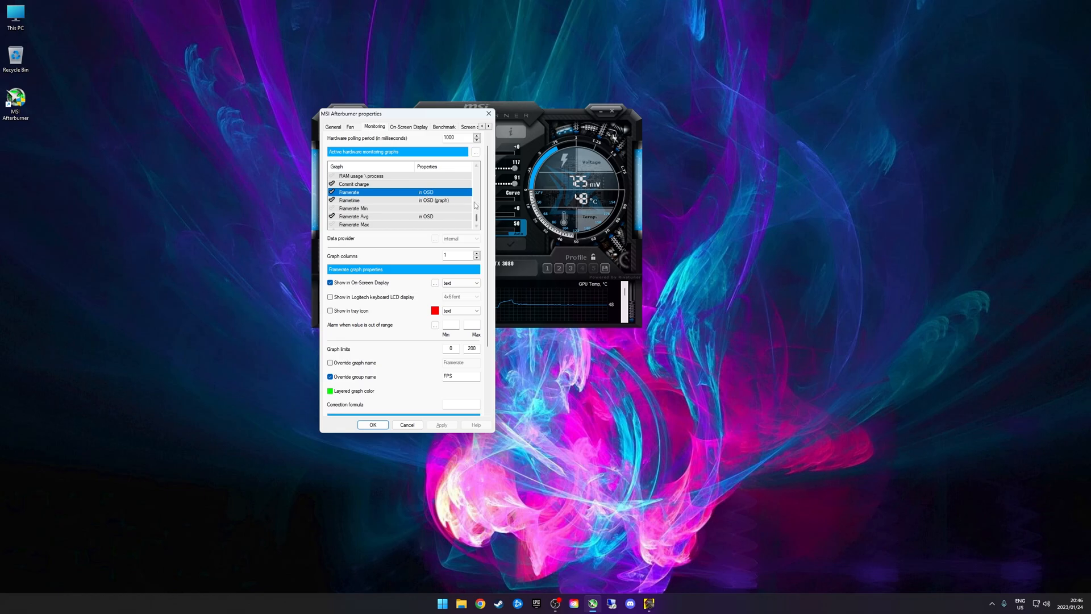
{"action": "left_click", "coordinate": [349, 200]}
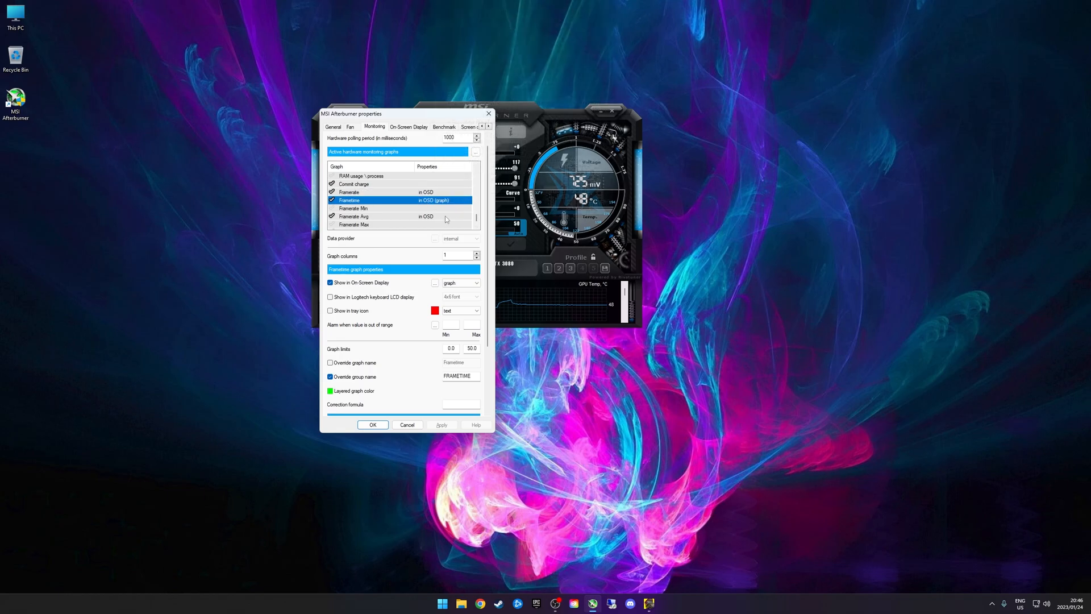
{"action": "left_click", "coordinate": [353, 216]}
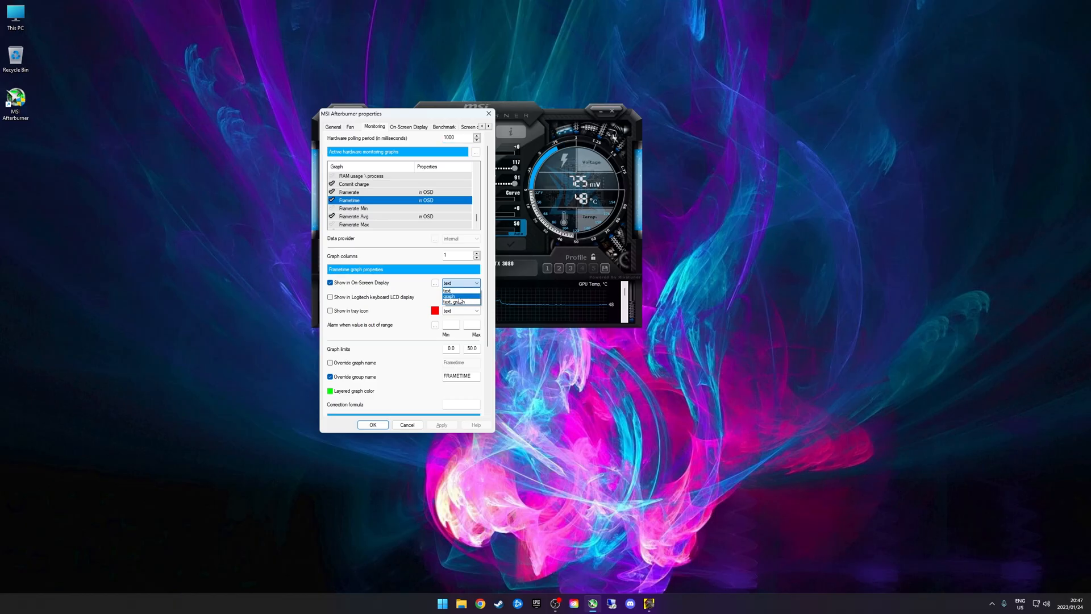
{"action": "left_click", "coordinate": [450, 296]}
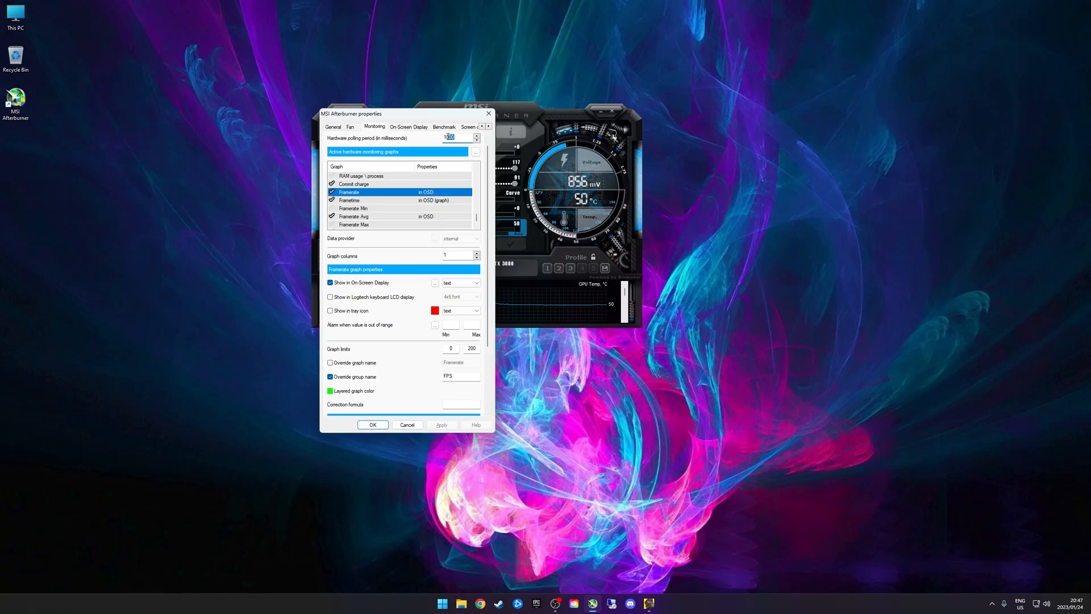
{"action": "type", "text": "1000"}
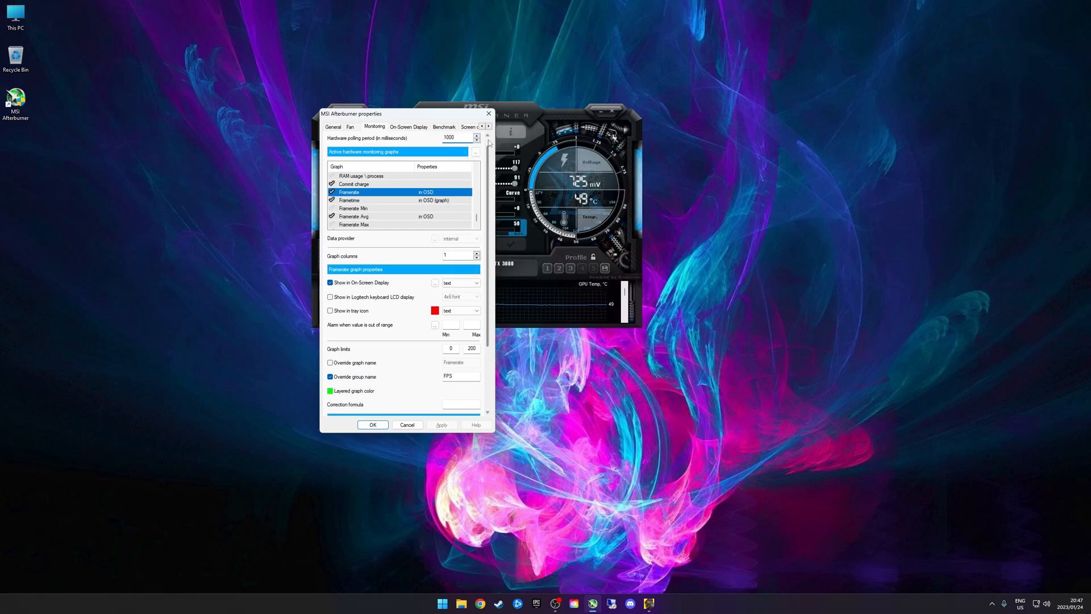
- Review the Framerate 0.1% Low, Avg and 1% Low group names, then go to General settings
{"action": "scroll", "scroll_direction": "down", "scroll_amount": 3}
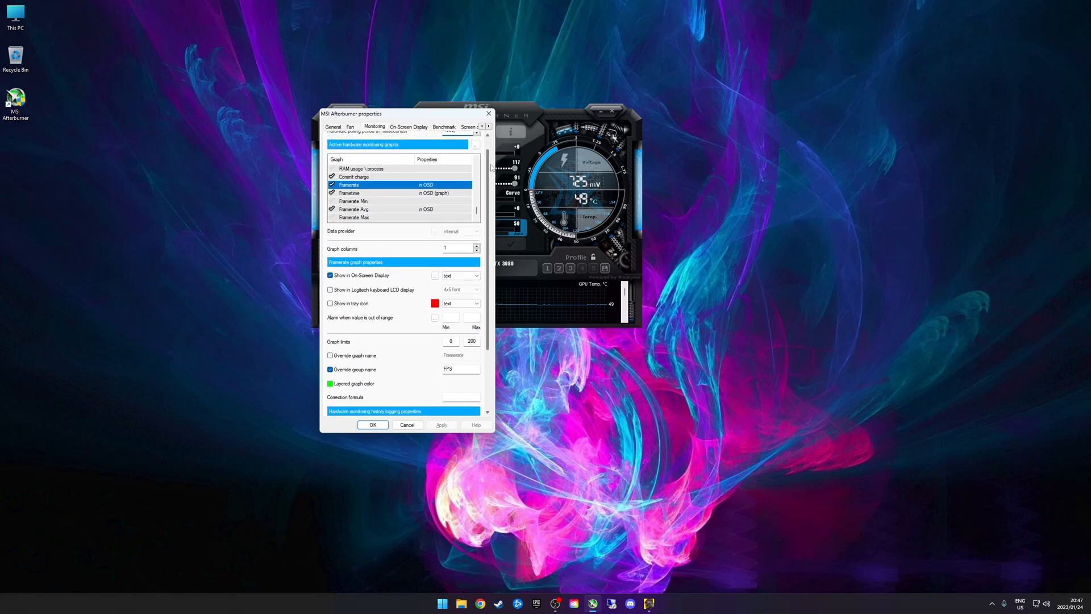
{"action": "scroll", "scroll_direction": "down", "scroll_amount": 3}
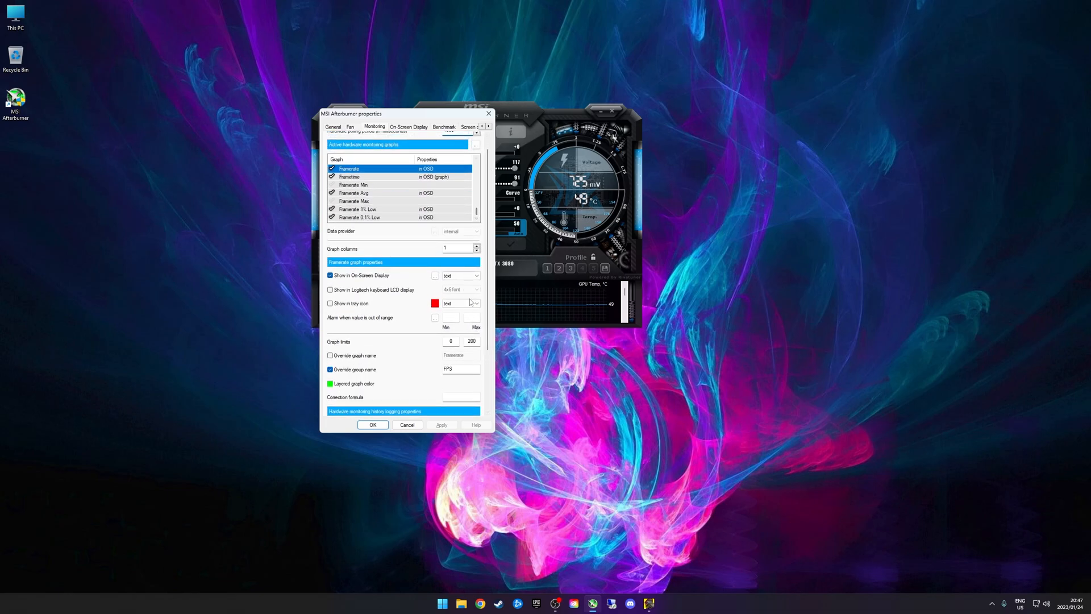
{"action": "left_click", "coordinate": [359, 217]}
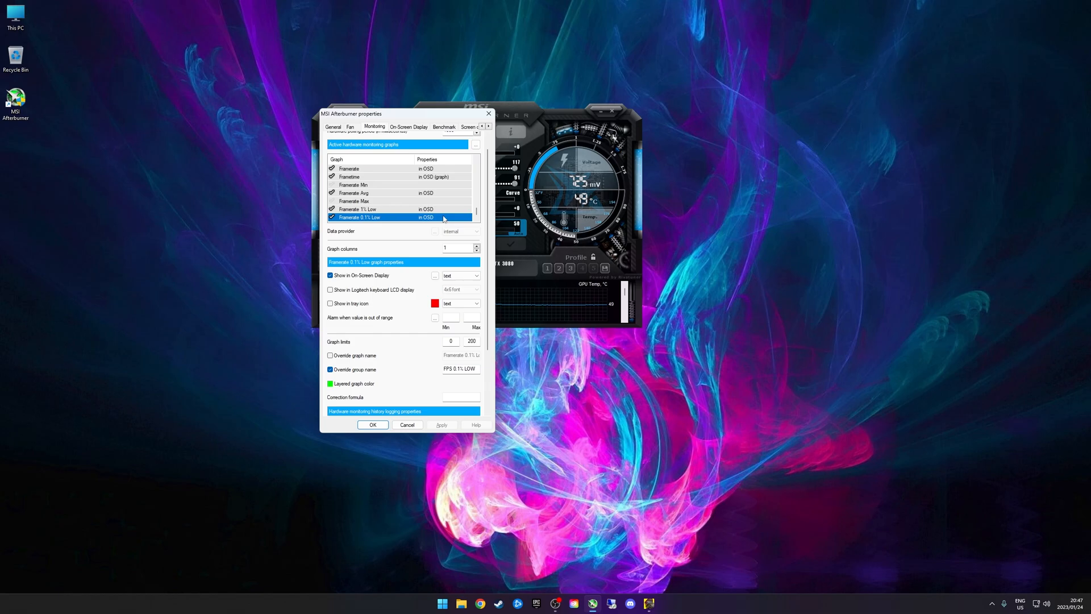
{"action": "left_click", "coordinate": [376, 209]}
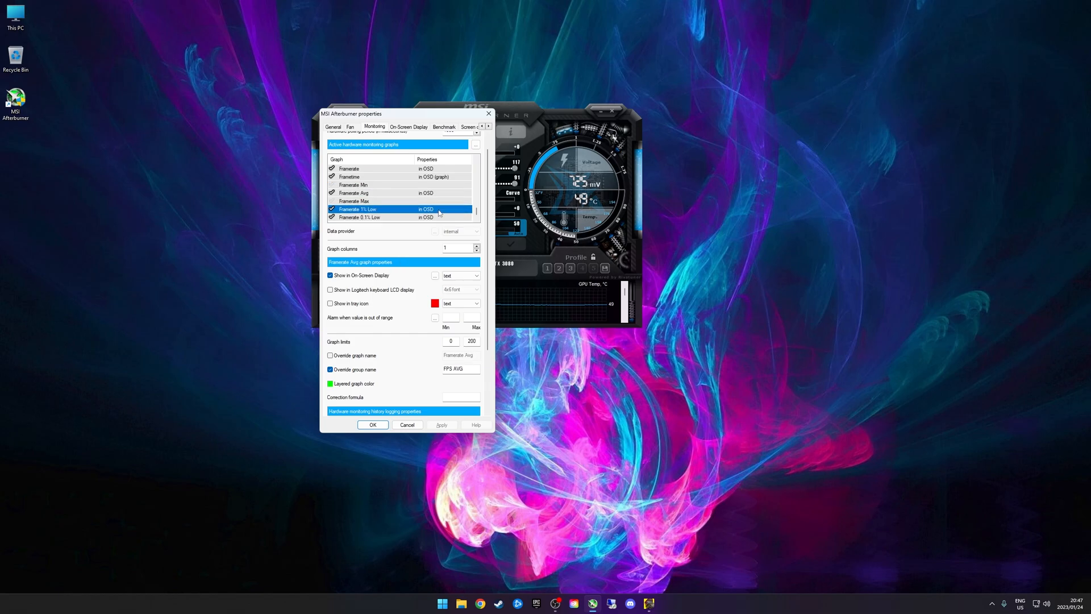
{"action": "left_click", "coordinate": [358, 209]}
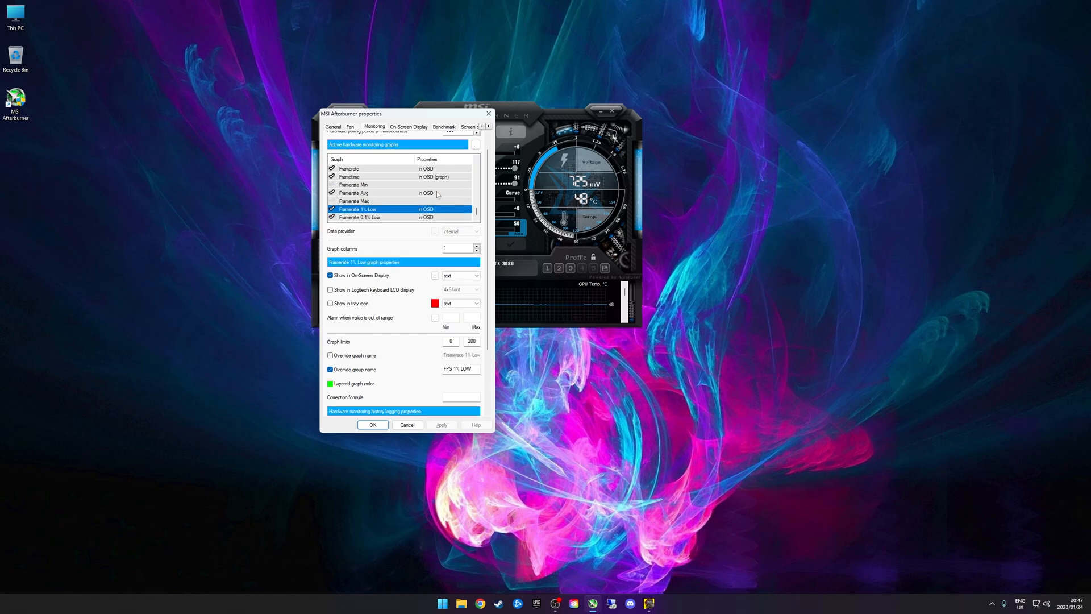
{"action": "left_click", "coordinate": [347, 168]}
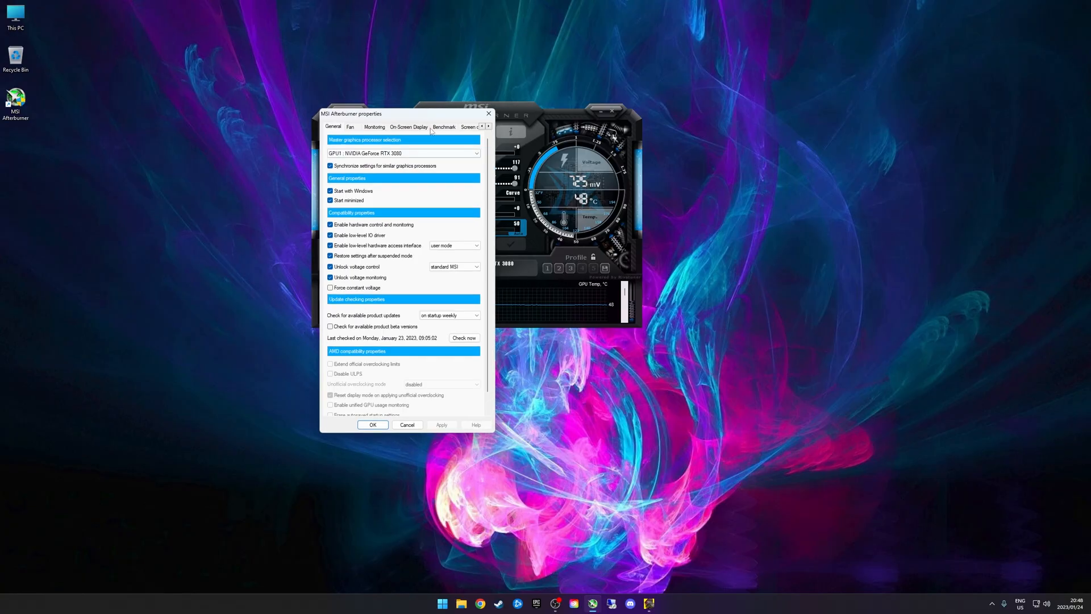
- Show the On-Screen Display hotkeys (Alt+V toggle) and switch over to Cyberpunk 2077
{"action": "left_click", "coordinate": [408, 127]}
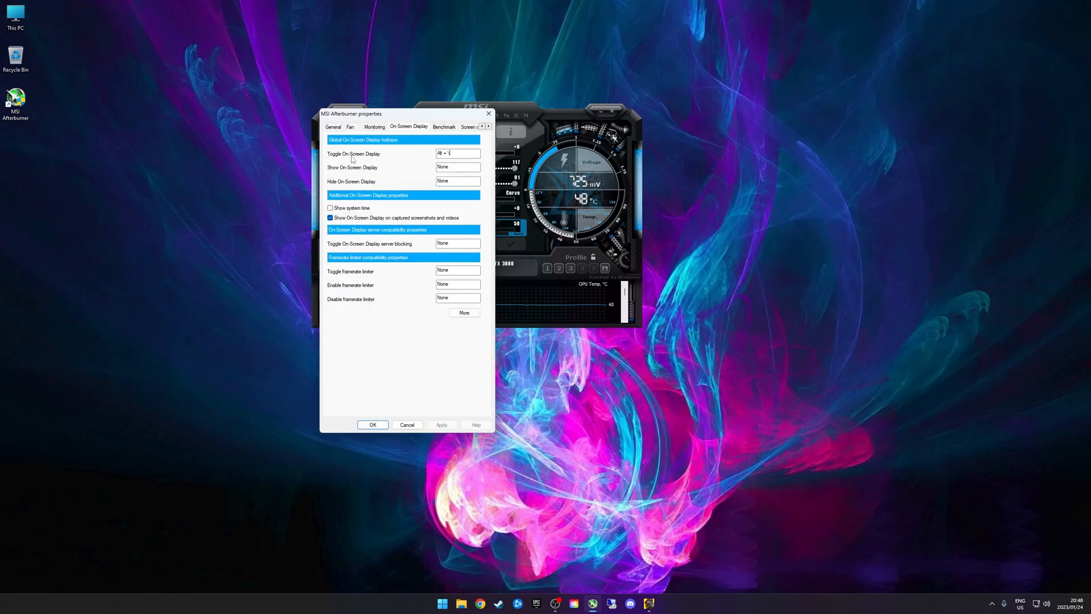
{"action": "mouse_move", "coordinate": [457, 153]}
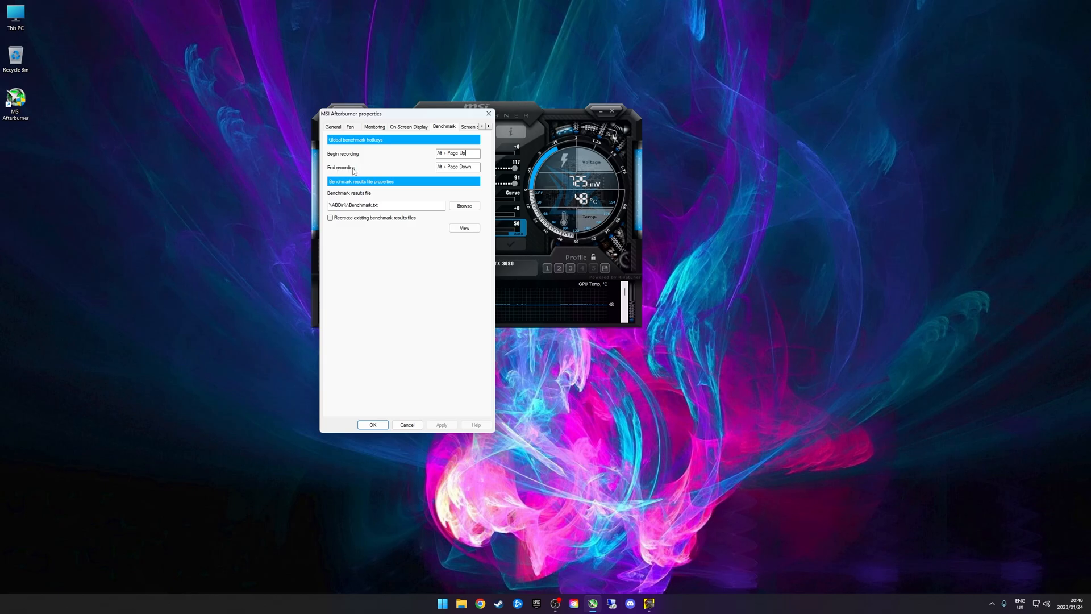
{"action": "mouse_move", "coordinate": [647, 602]}
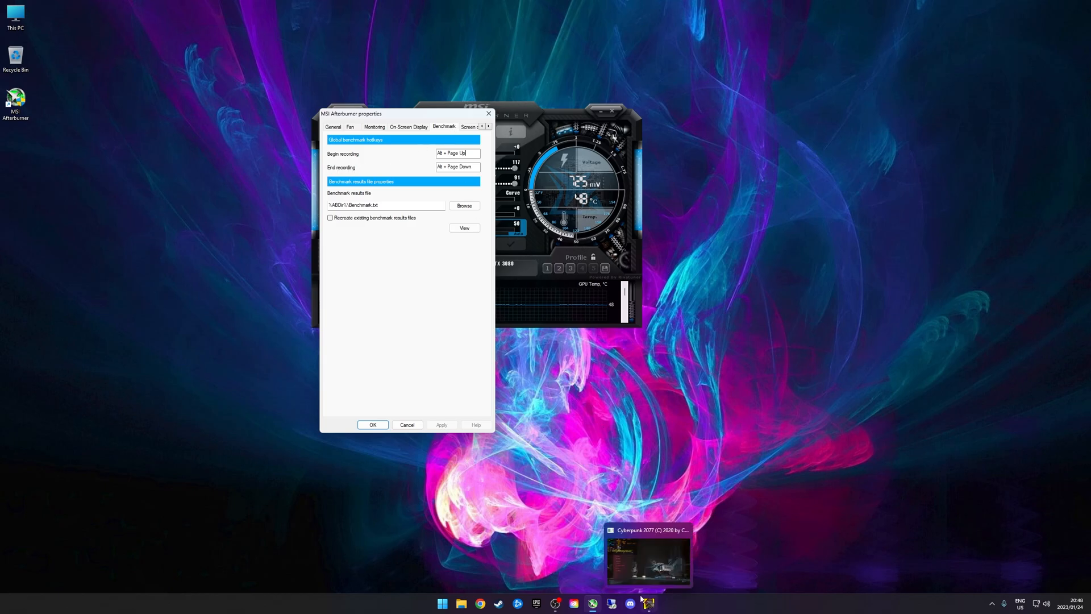
{"action": "left_click", "coordinate": [647, 560]}
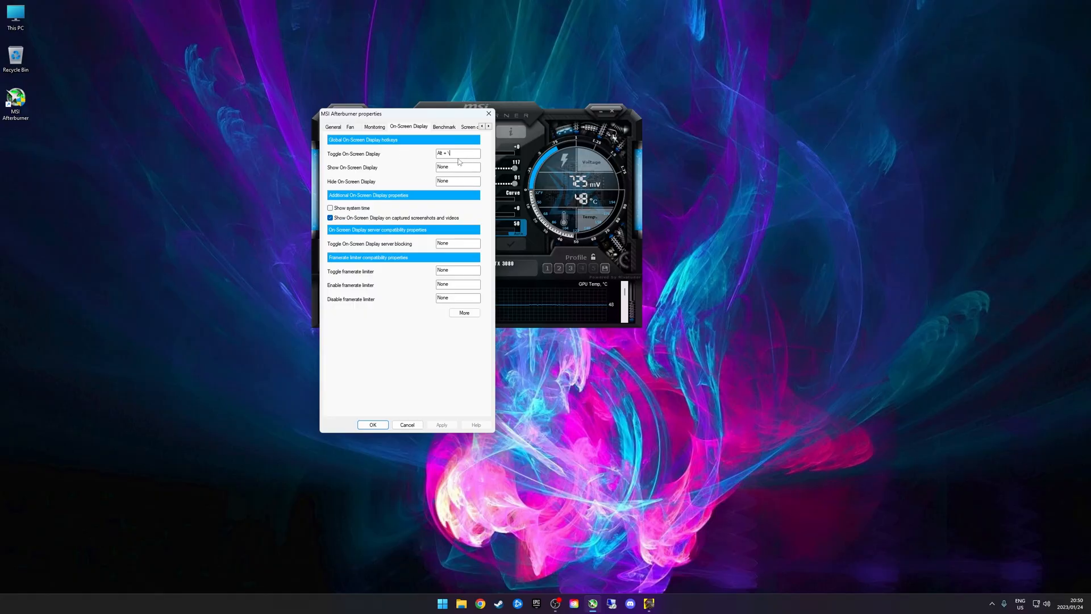
- Show the Benchmark section with Alt+Page Up/Page Down hotkeys and Benchmark.txt file
{"action": "left_click", "coordinate": [444, 126]}
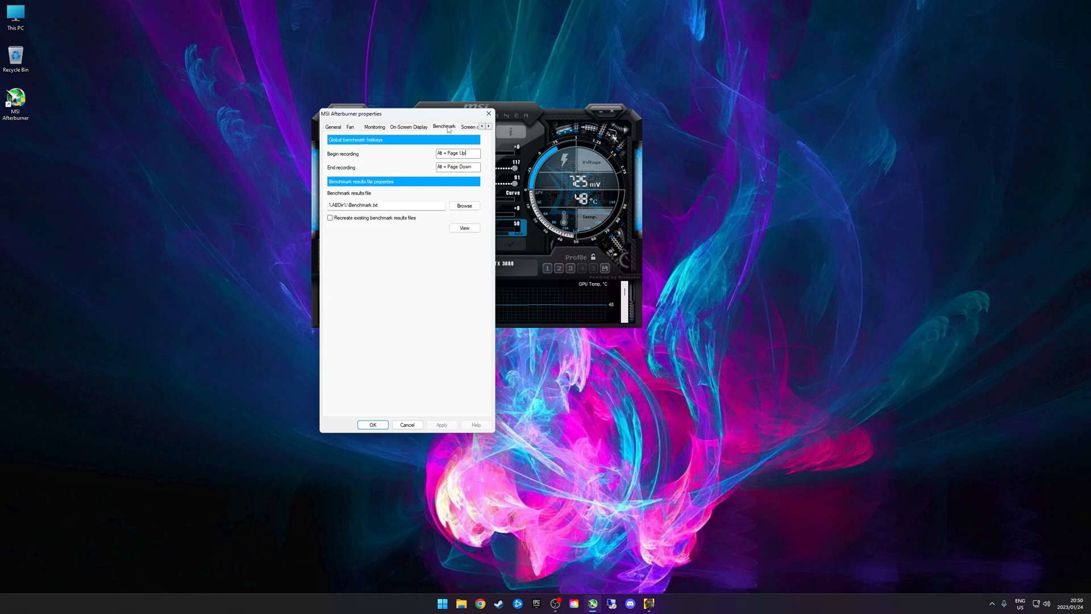
{"action": "mouse_move", "coordinate": [457, 171]}
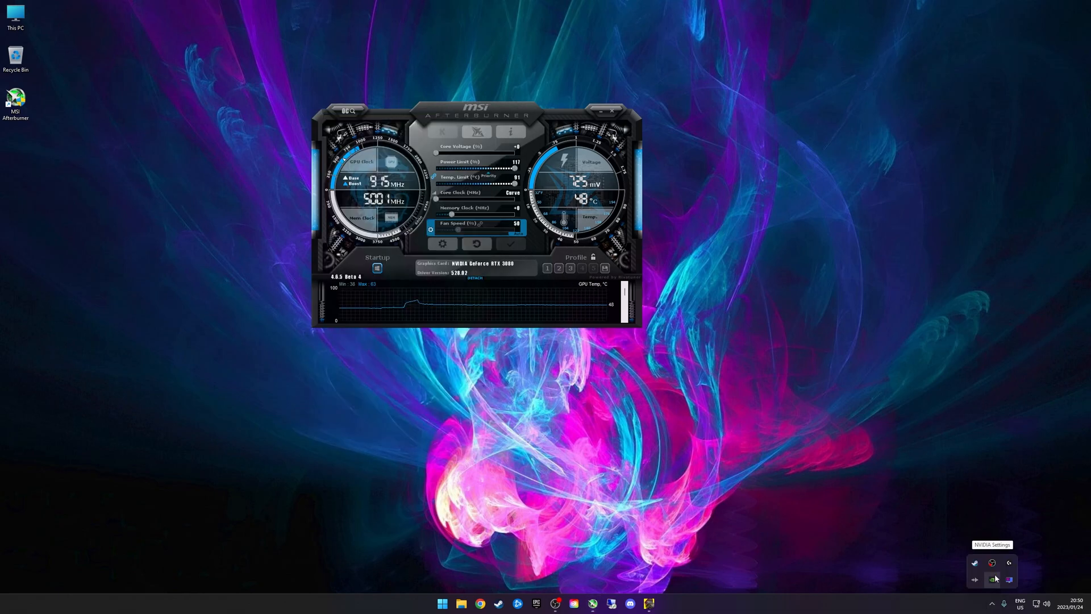
{"action": "mouse_move", "coordinate": [1008, 578]}
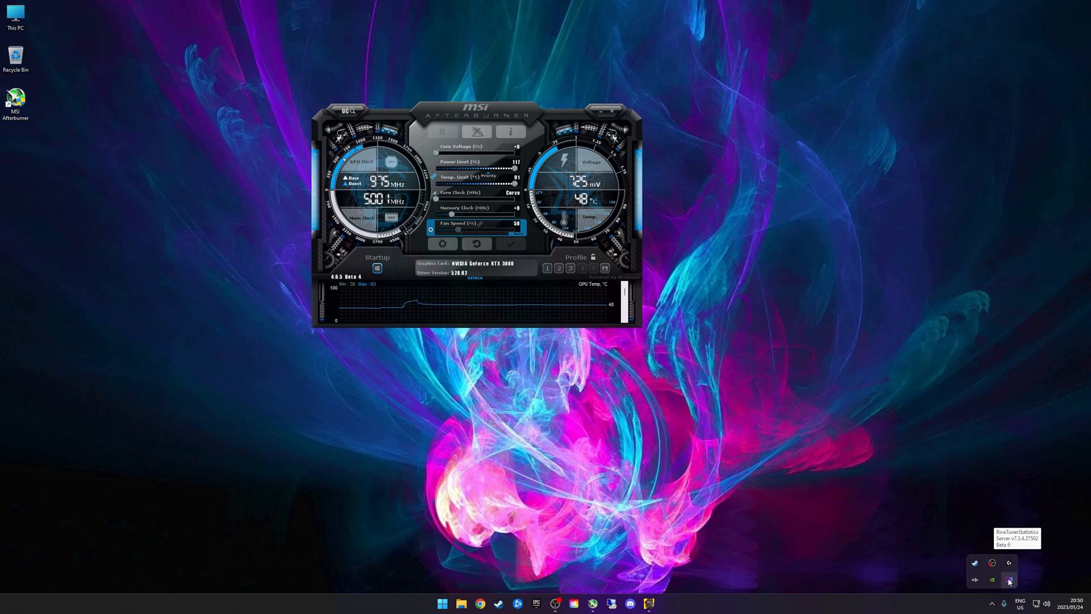
- Bring up RivaTuner Statistics Server's main window from the system tray
{"action": "left_click", "coordinate": [1007, 579]}
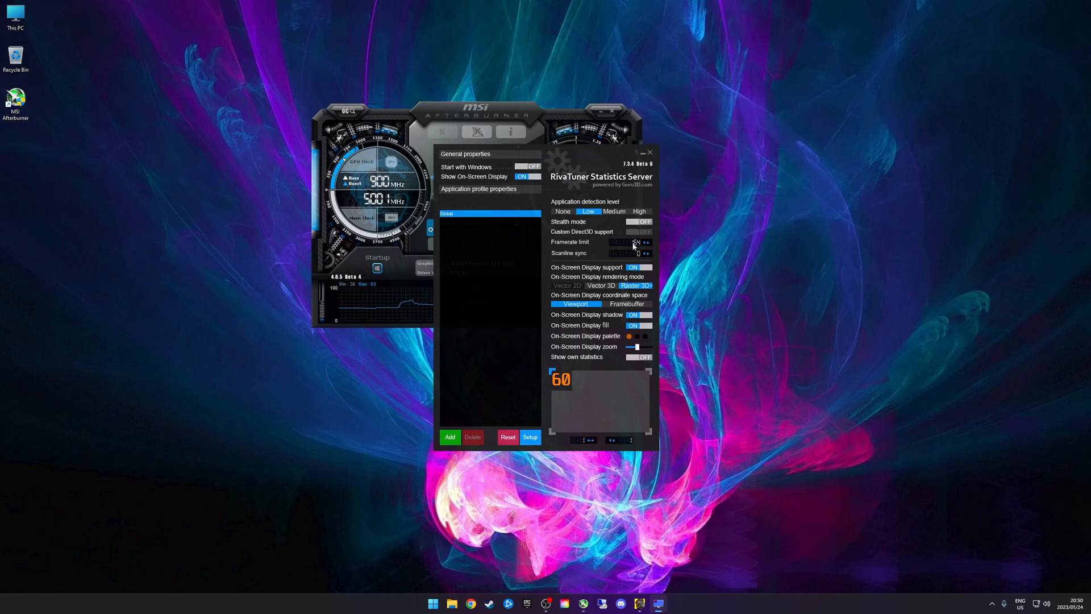
{"action": "mouse_move", "coordinate": [633, 241]}
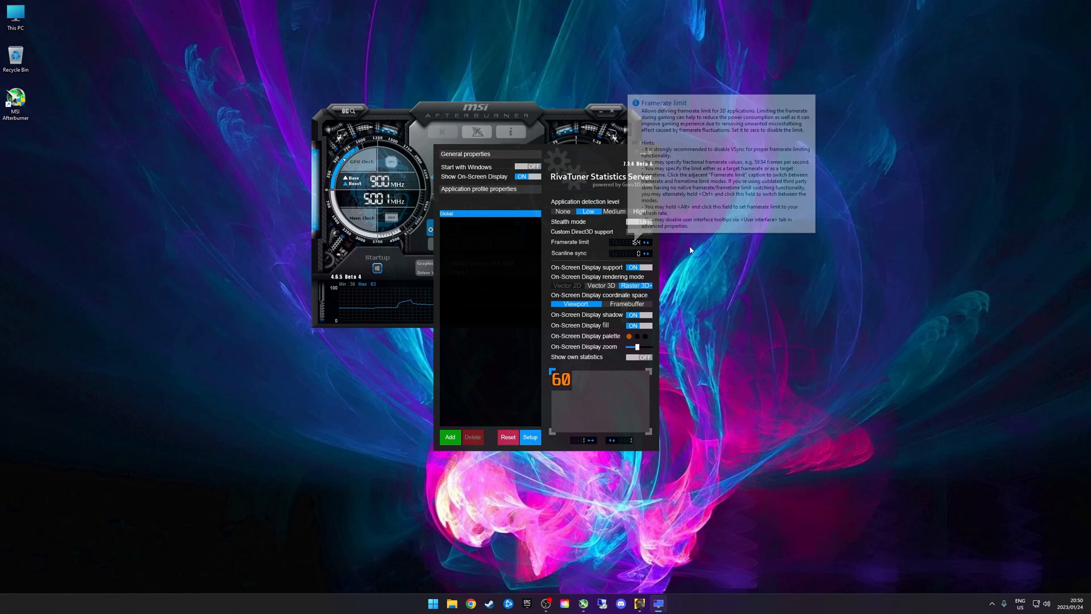
{"action": "mouse_move", "coordinate": [690, 250]}
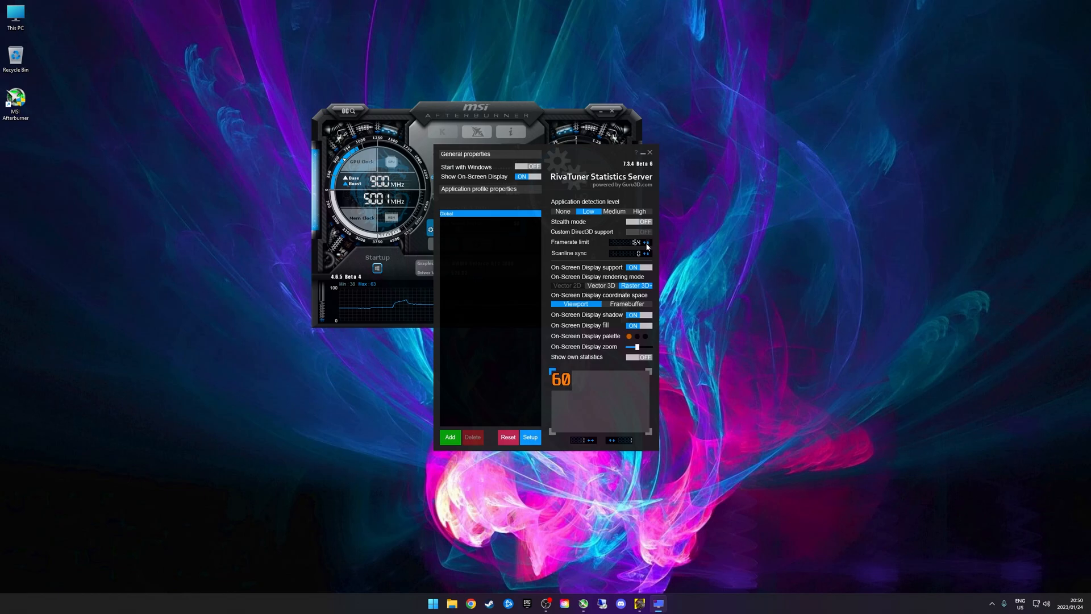
{"action": "mouse_move", "coordinate": [713, 263]}
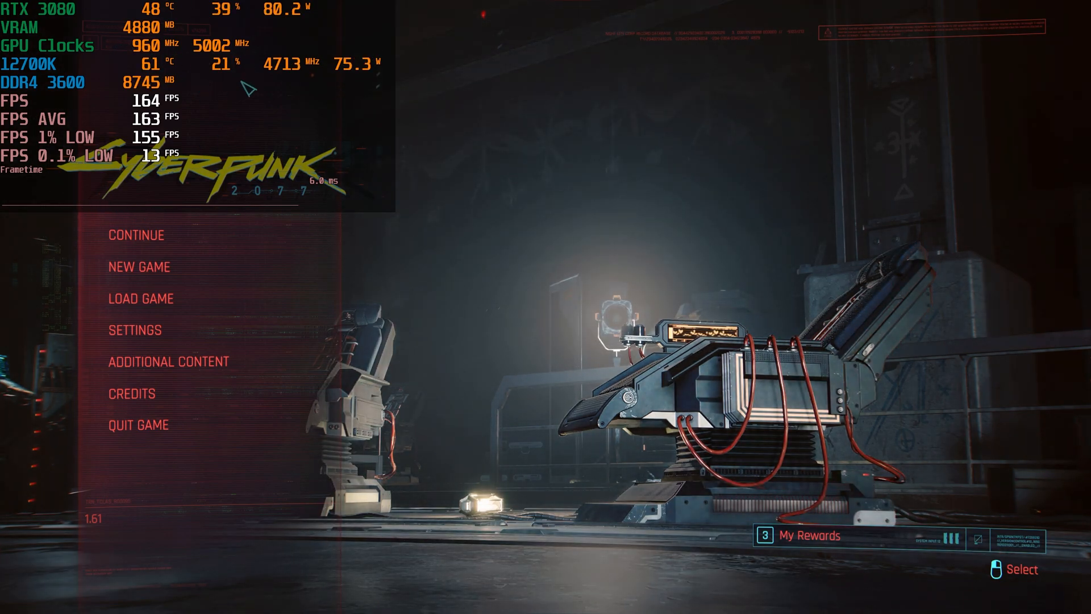
{"action": "mouse_move", "coordinate": [522, 163]}
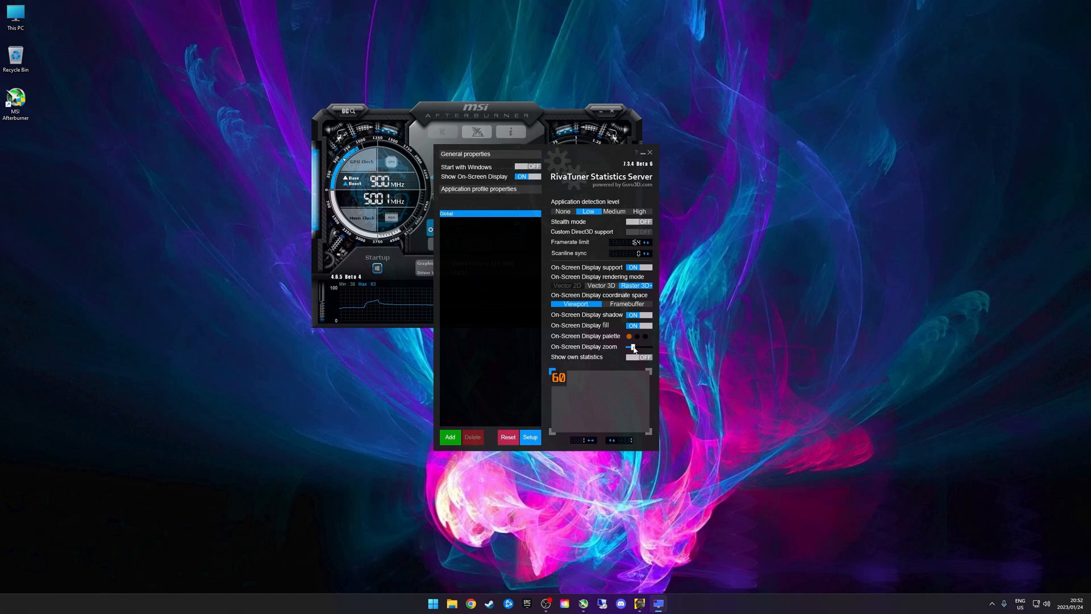
- Raise the On-Screen Display zoom slider to enlarge the overlay text
{"action": "left_click_drag", "start_coordinate": [629, 347], "coordinate": [634, 346]}
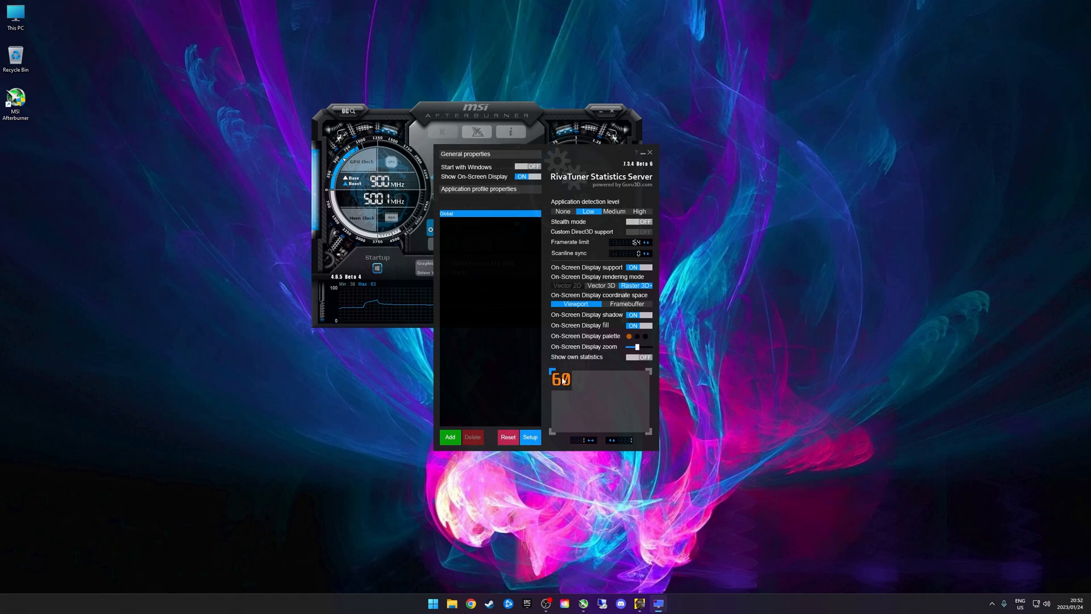